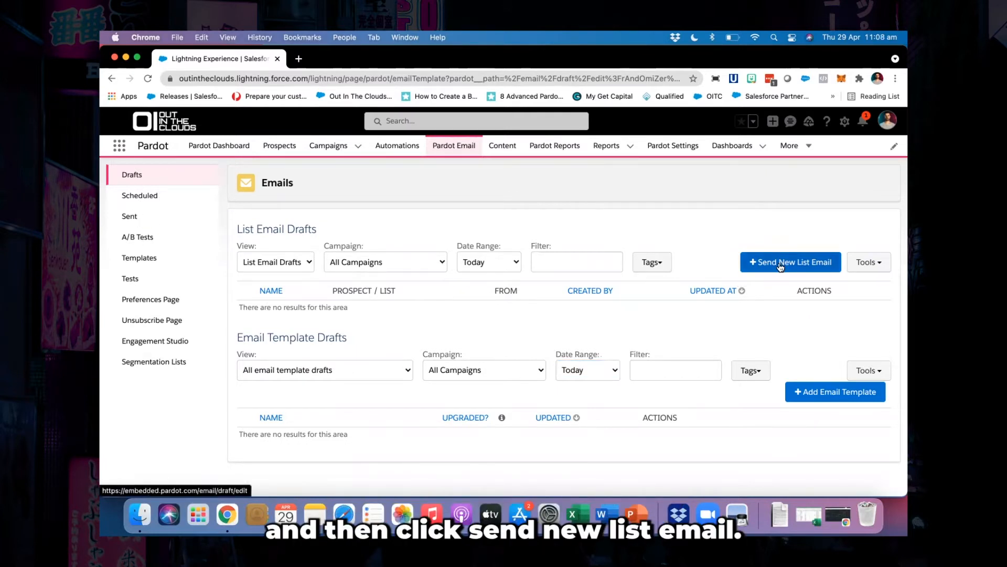
Start a new list email named 'Pardot Ninja - A/B Test'
left_click(790, 262)
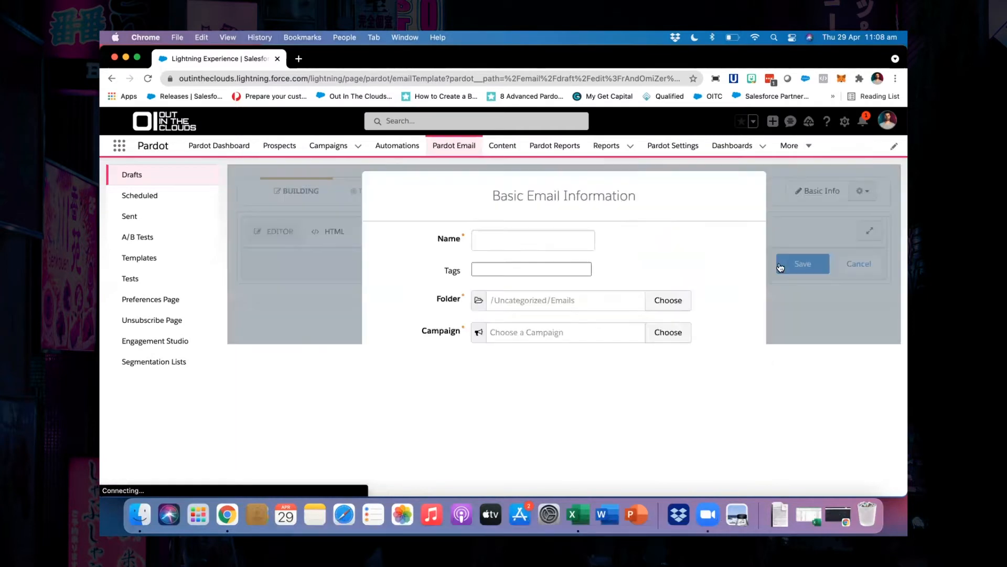
left_click(532, 240)
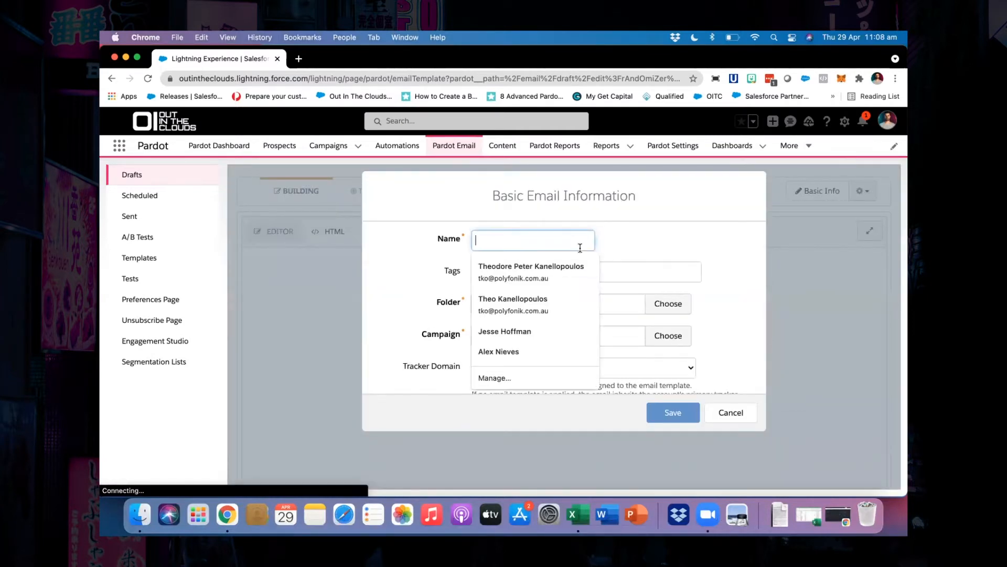
type("Pardot Ninja - A/B Tes")
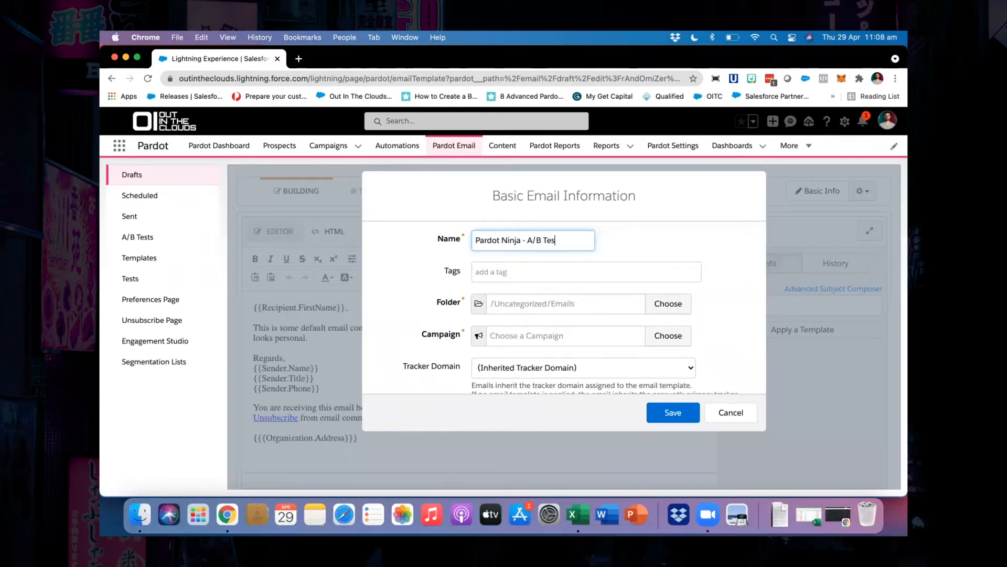
Assign a Pardot Ninja campaign, enable A/B testing, and save the basic information
left_click(667, 335)
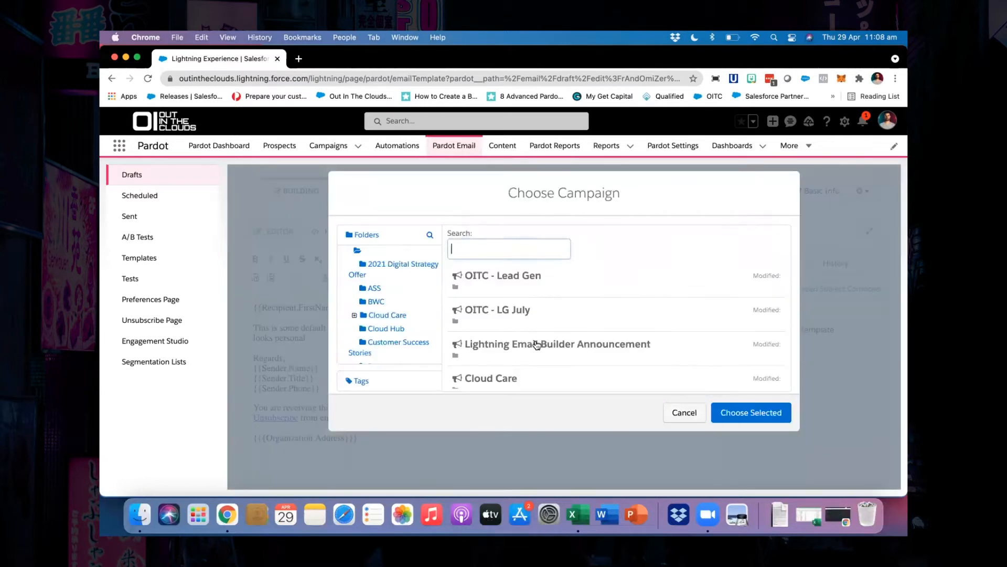
type("nin")
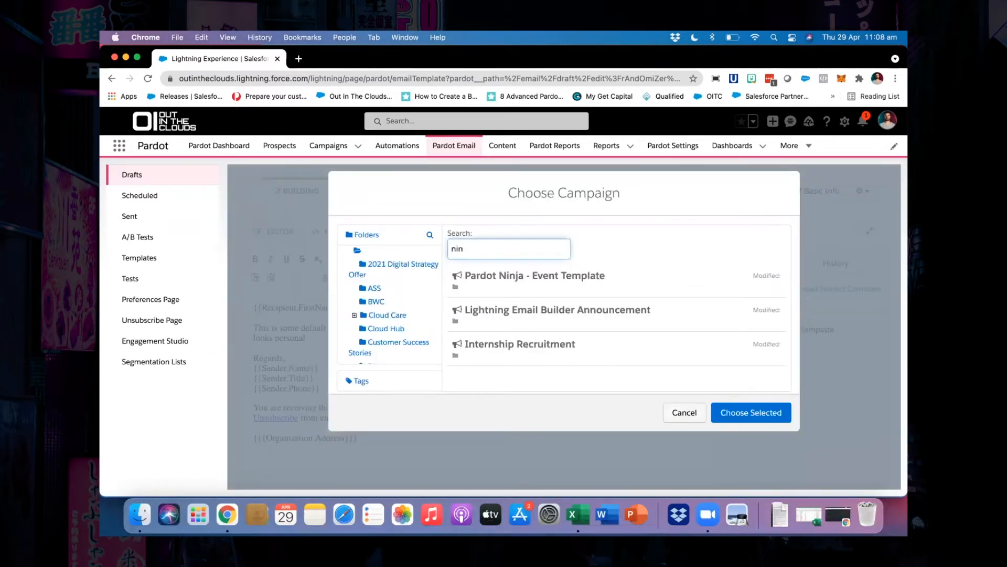
left_click(750, 413)
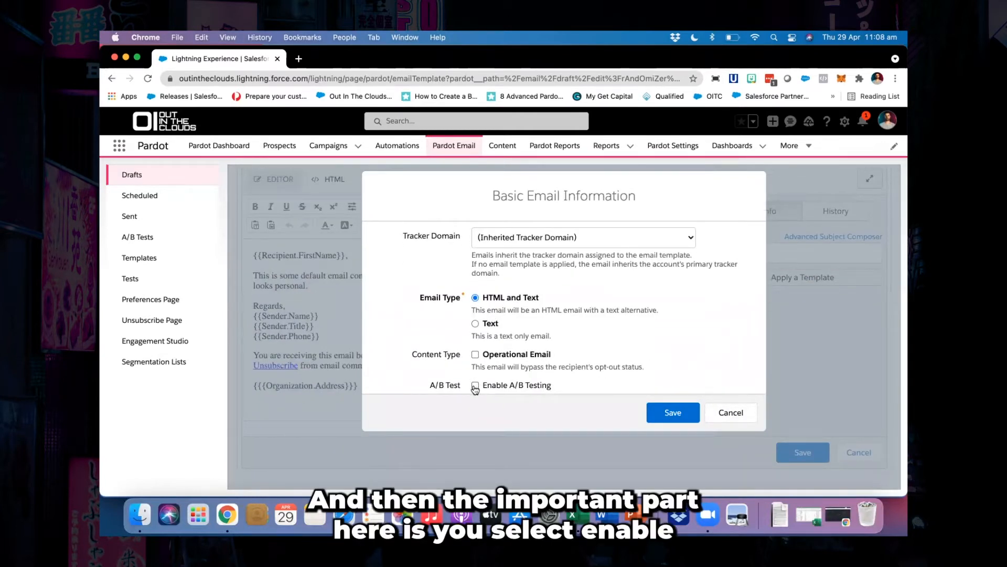
left_click(475, 385)
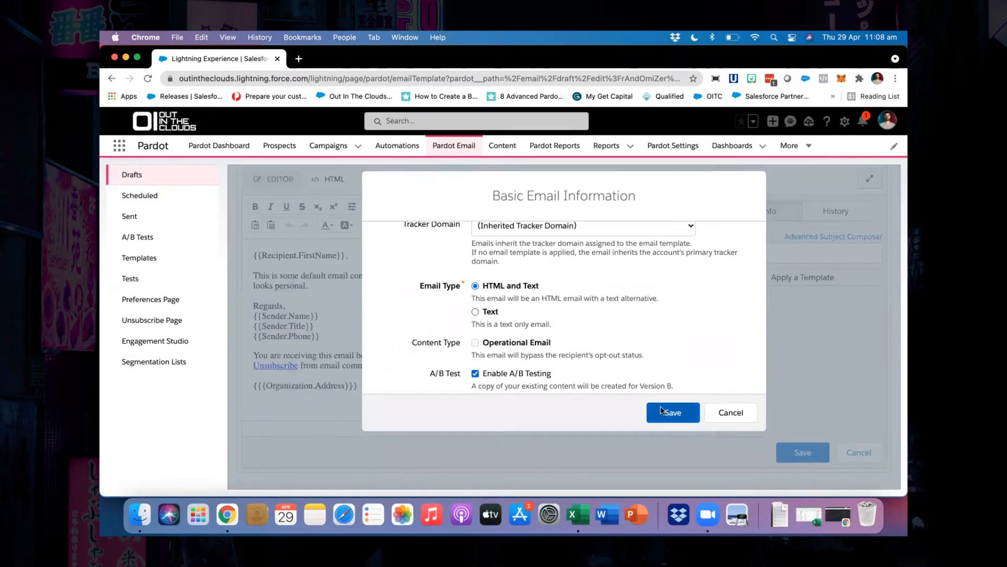
left_click(672, 411)
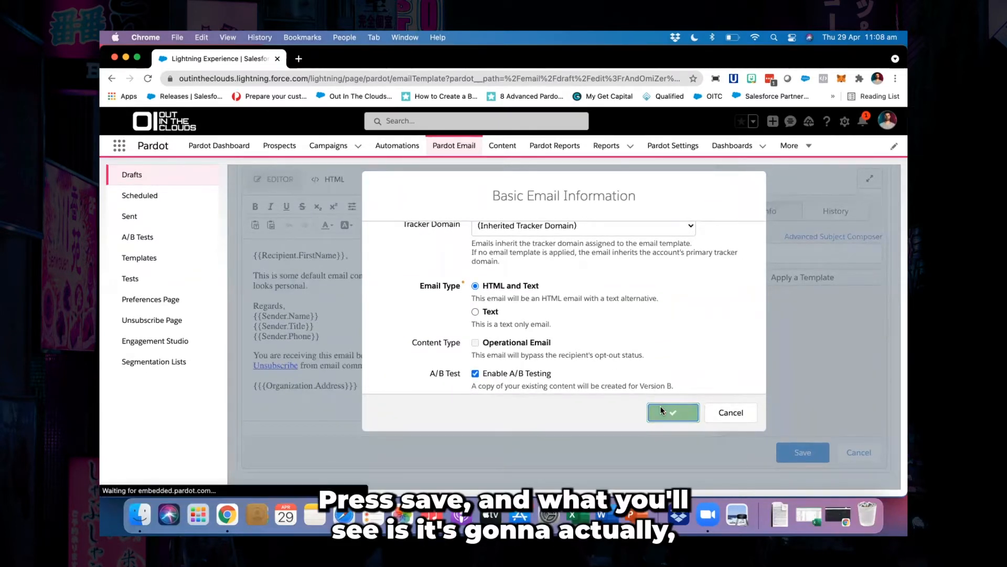
Apply the Pardot Ninja - Unsubscribe Example template, found by searching 'nin'
left_click(673, 412)
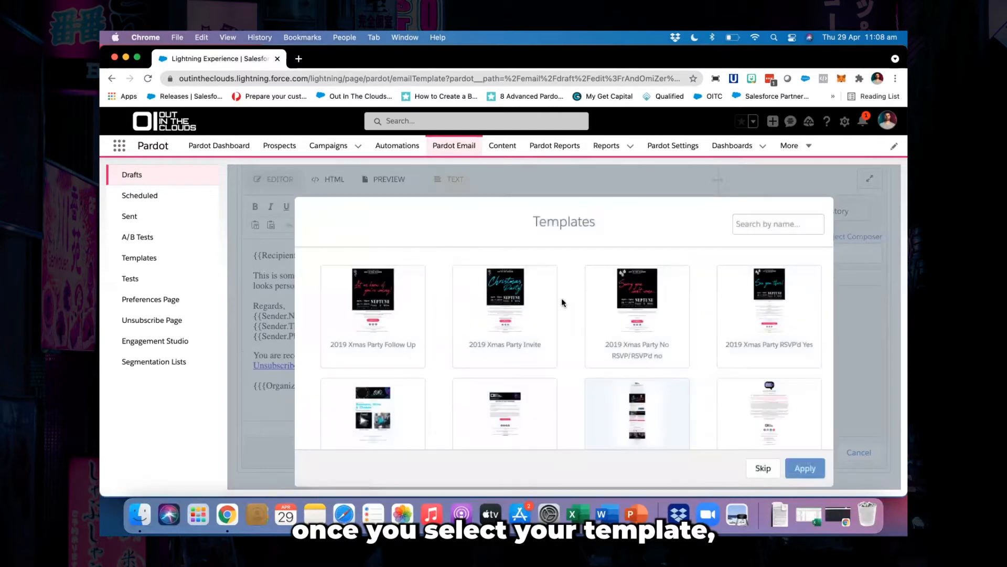
type("nin")
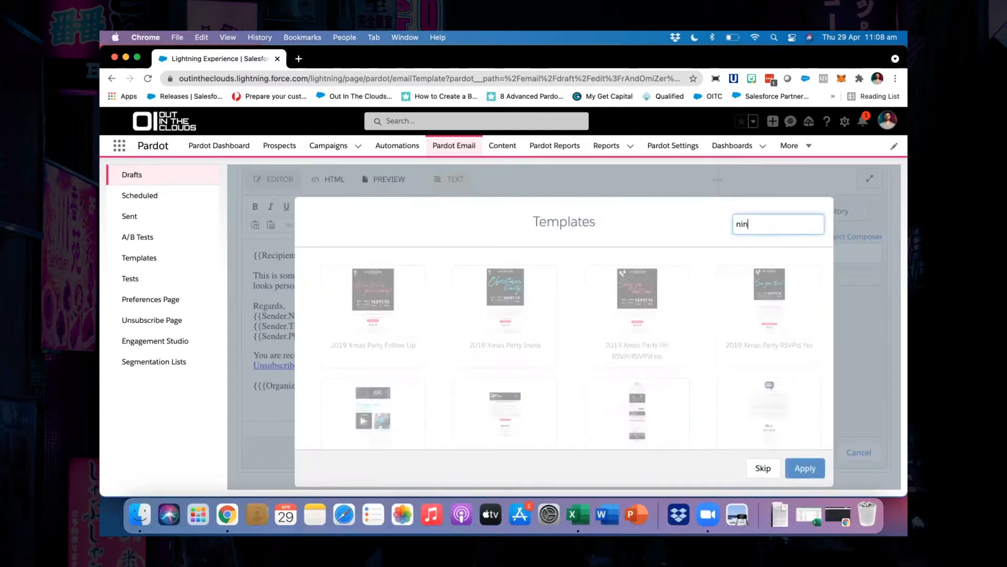
type("nin")
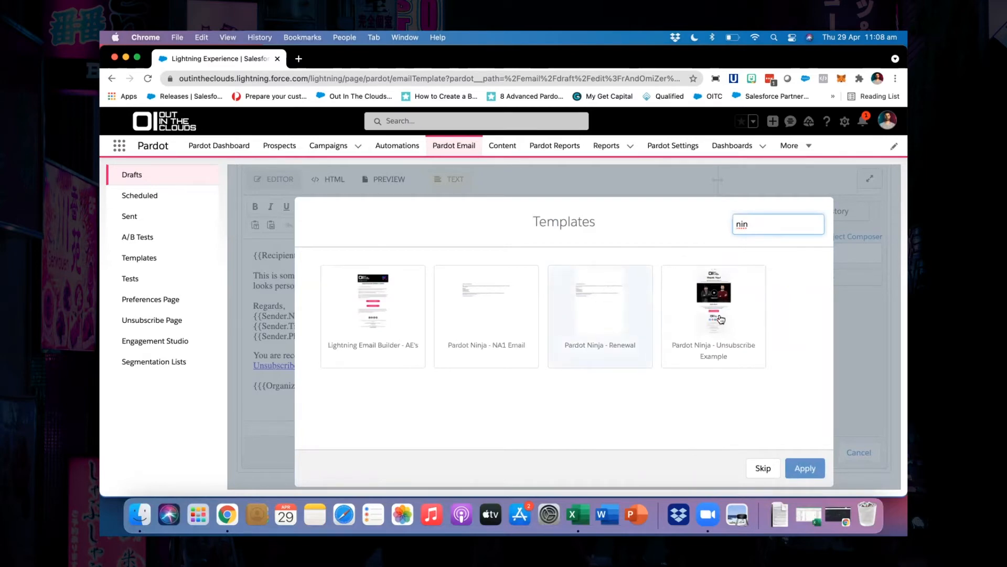
left_click(804, 468)
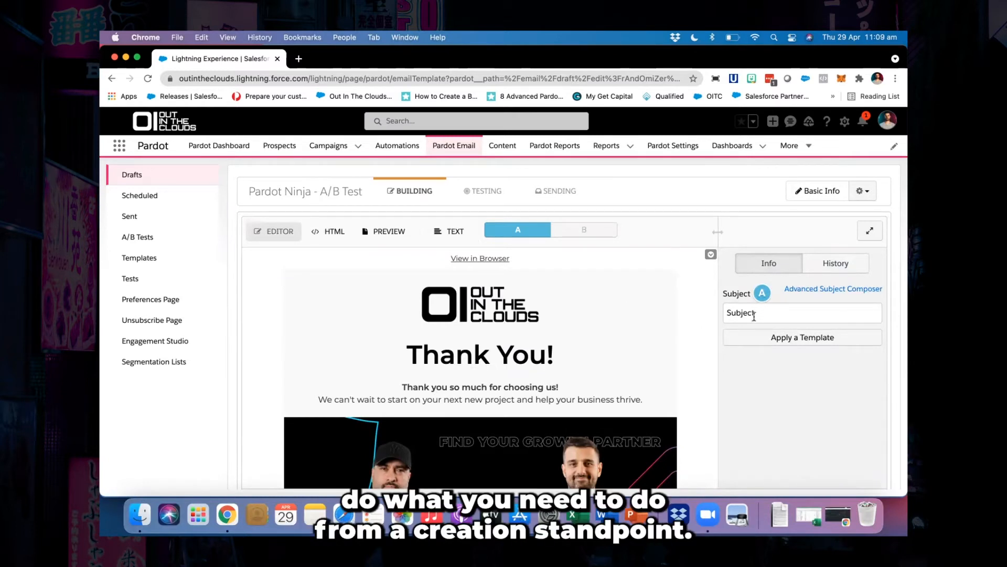
Enter subject 'Pardot NInja A' for version A and 'Pardot NInja B' for version B
type("Pardot NInja A")
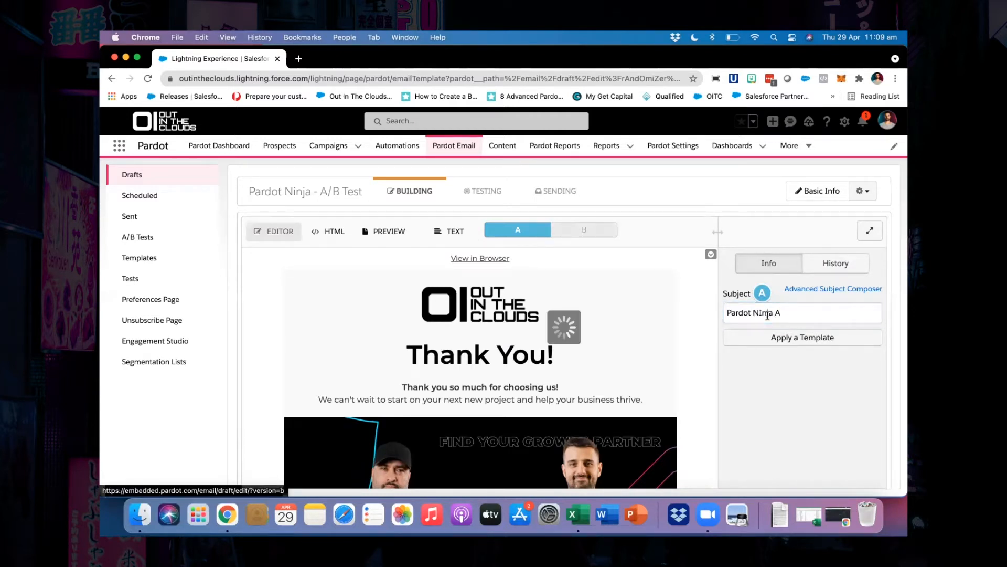
left_click(583, 230)
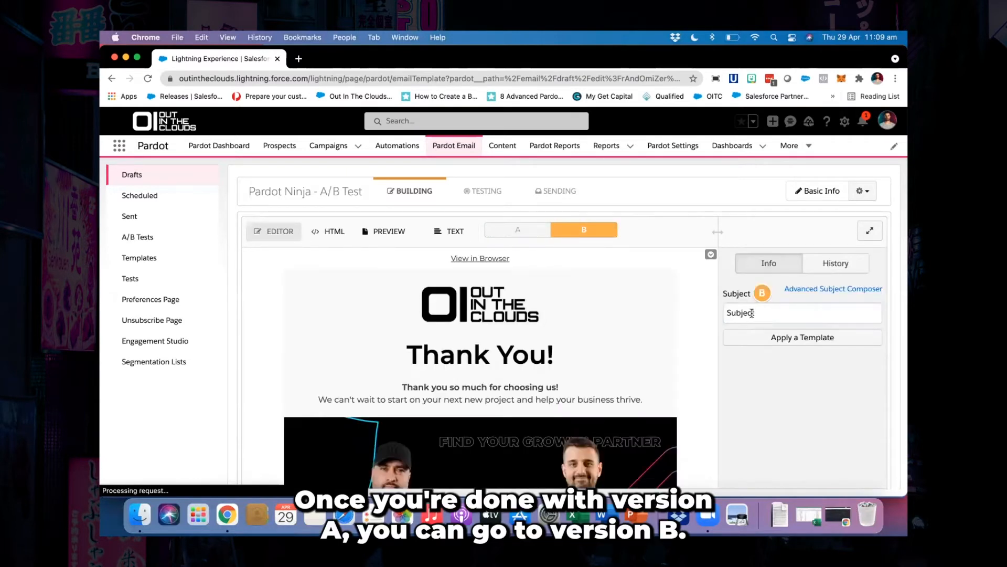
type("Pardot NInja B")
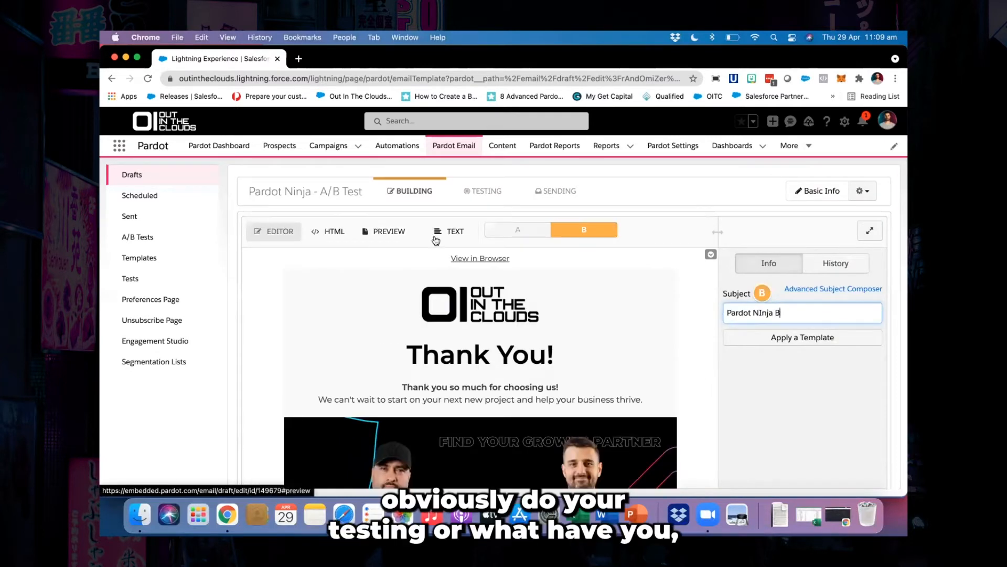
left_click(454, 231)
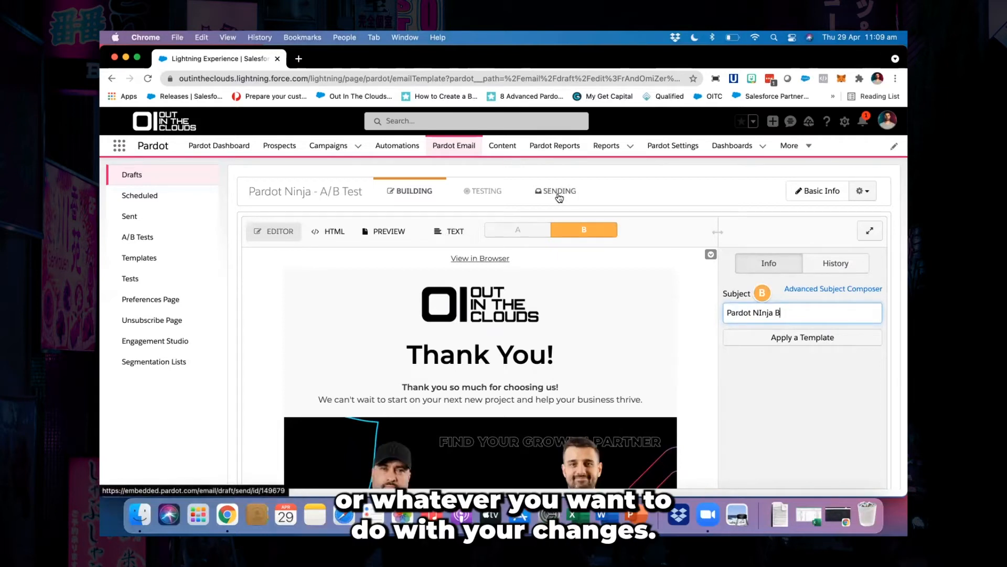
mouse_move(554, 195)
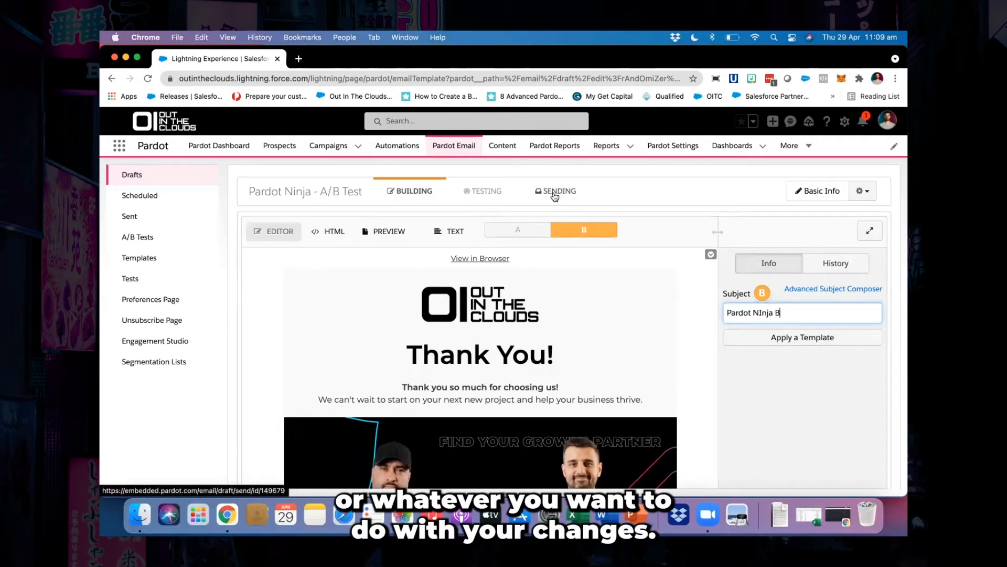
Replace the empty Pardot Ninja - MQL recipient list with the Monthly Newsletter list
left_click(559, 191)
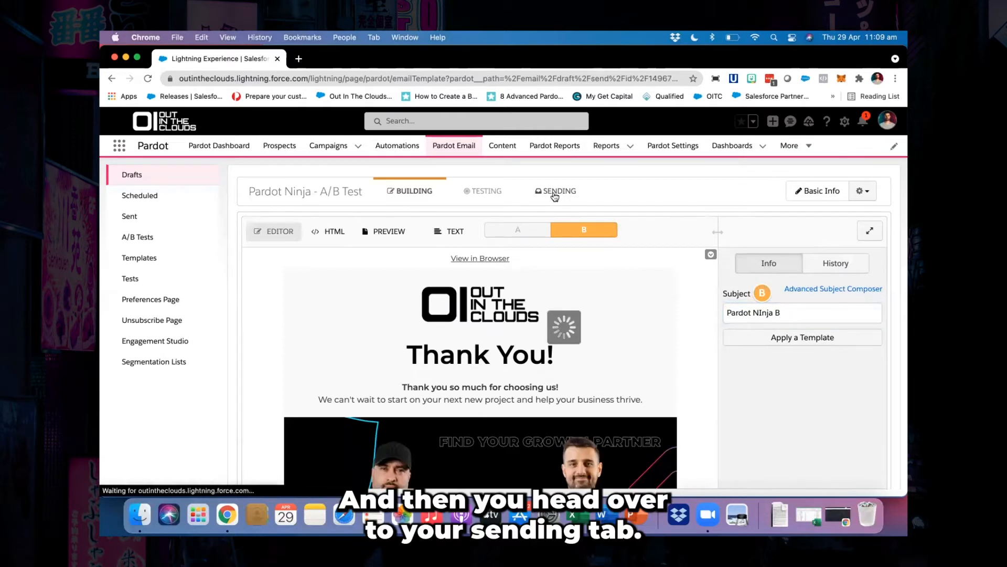
left_click(560, 191)
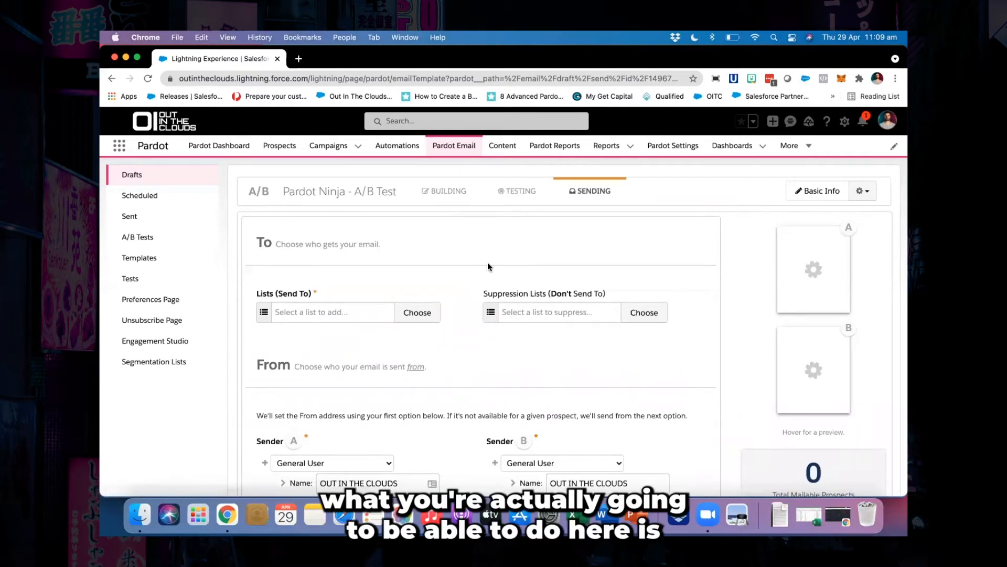
scroll("down", 3)
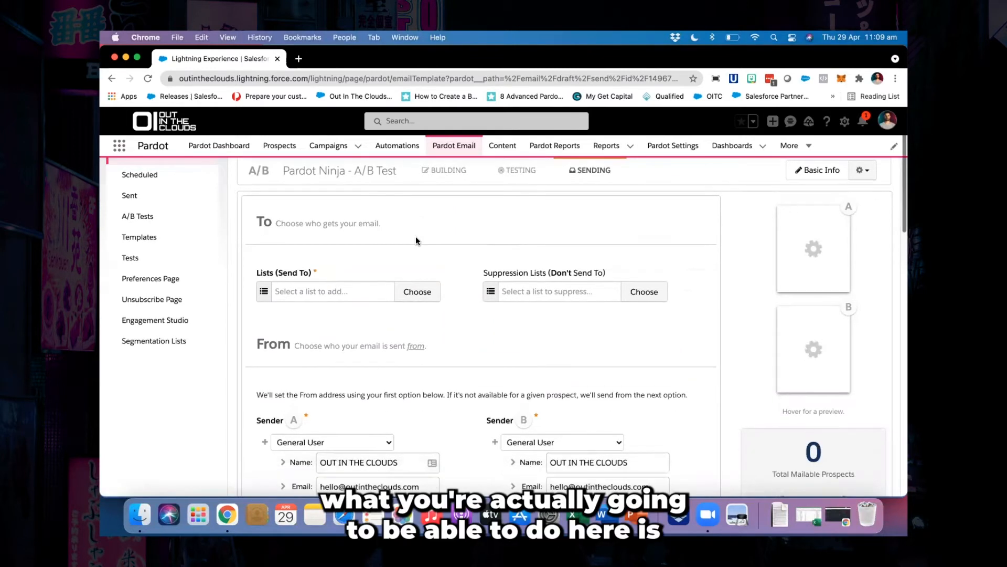
left_click(416, 291)
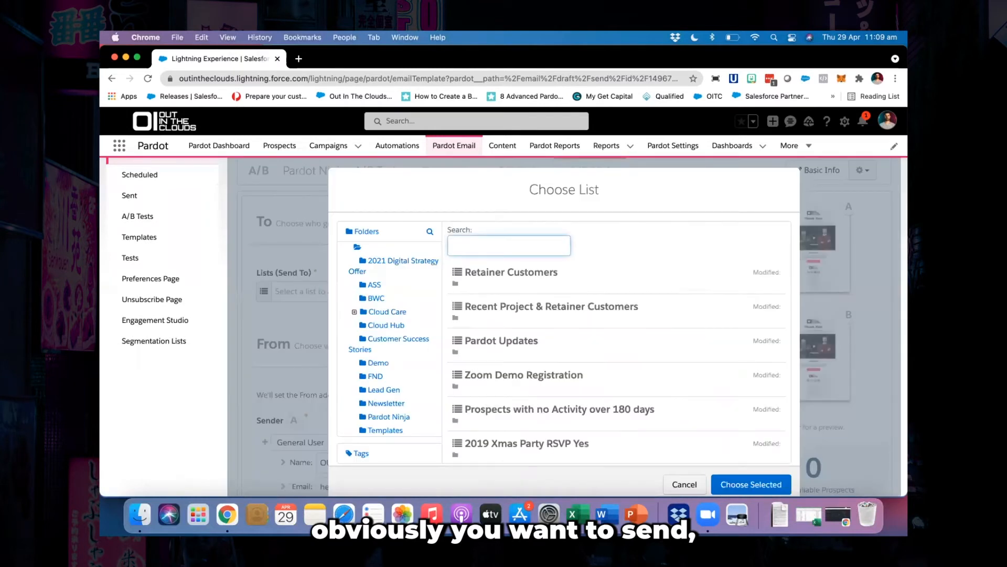
type("nin")
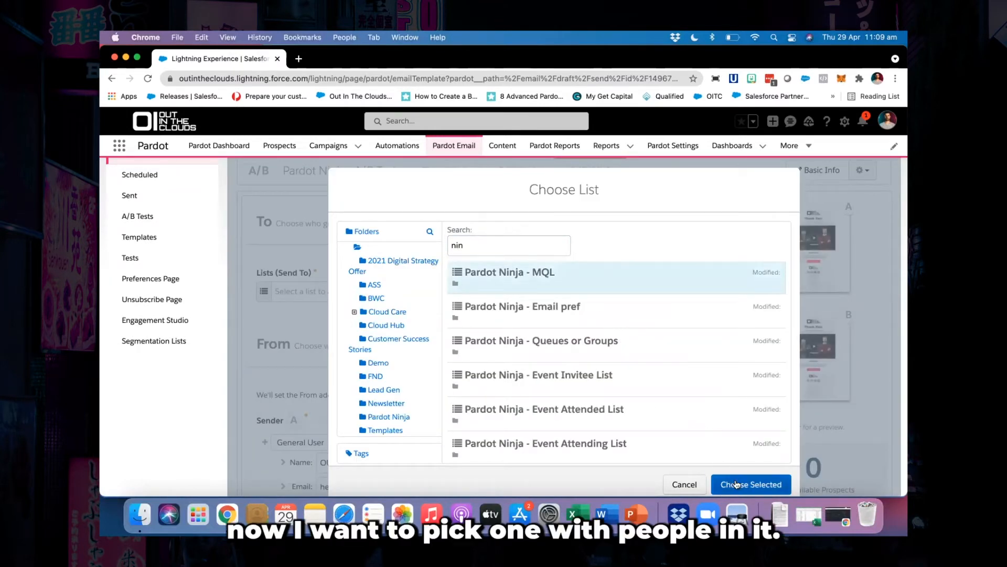
left_click(750, 483)
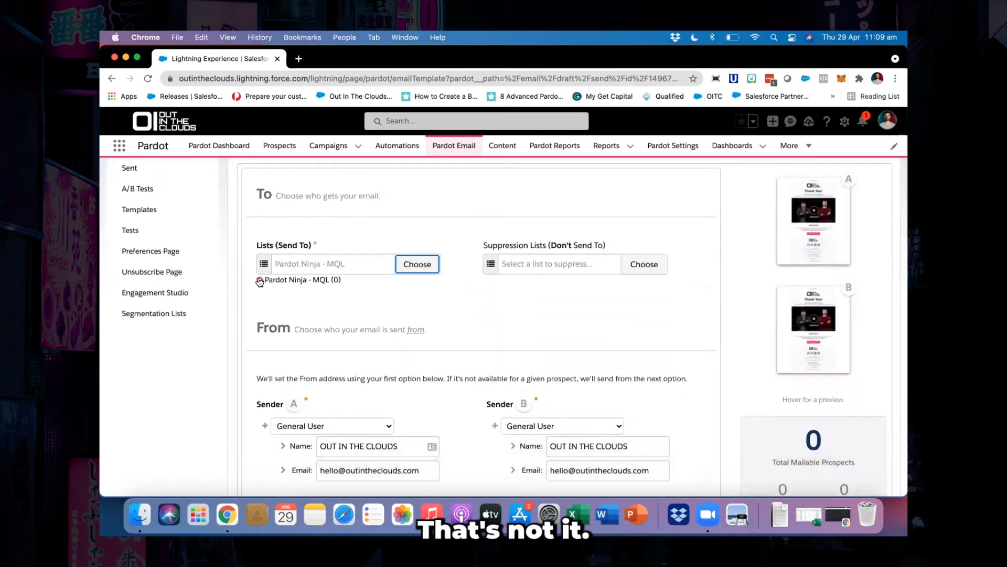
left_click(416, 263)
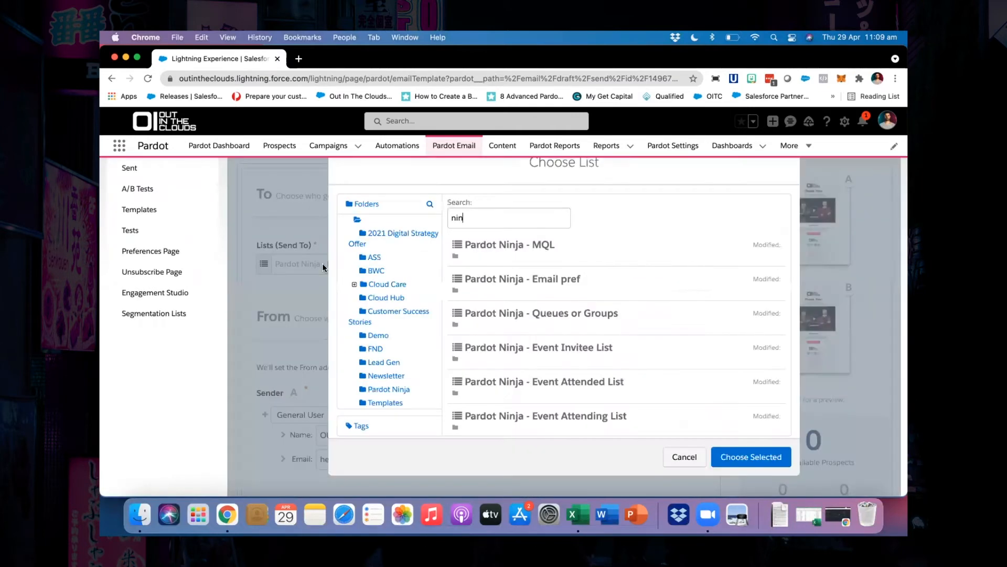
key("Backspace")
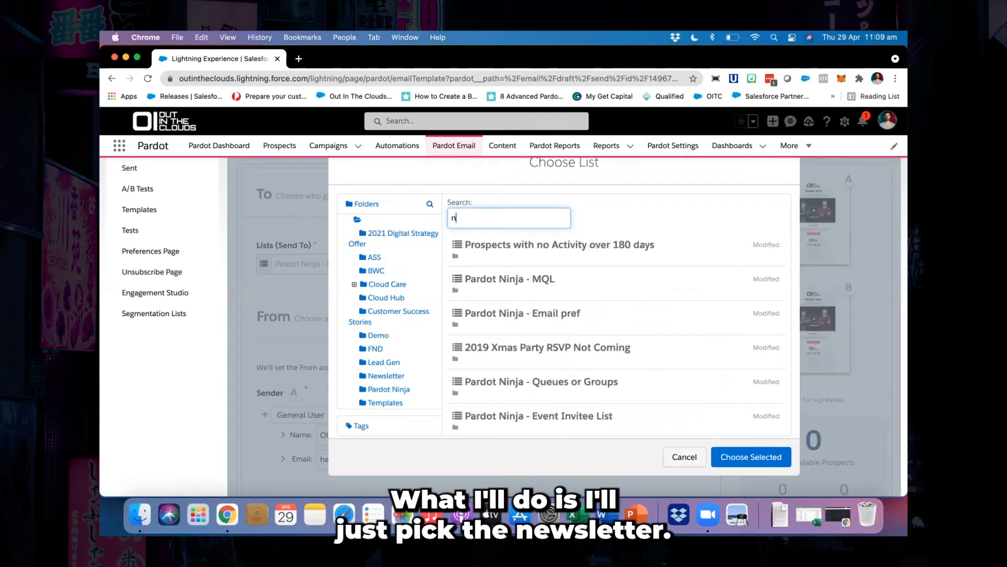
left_click(750, 456)
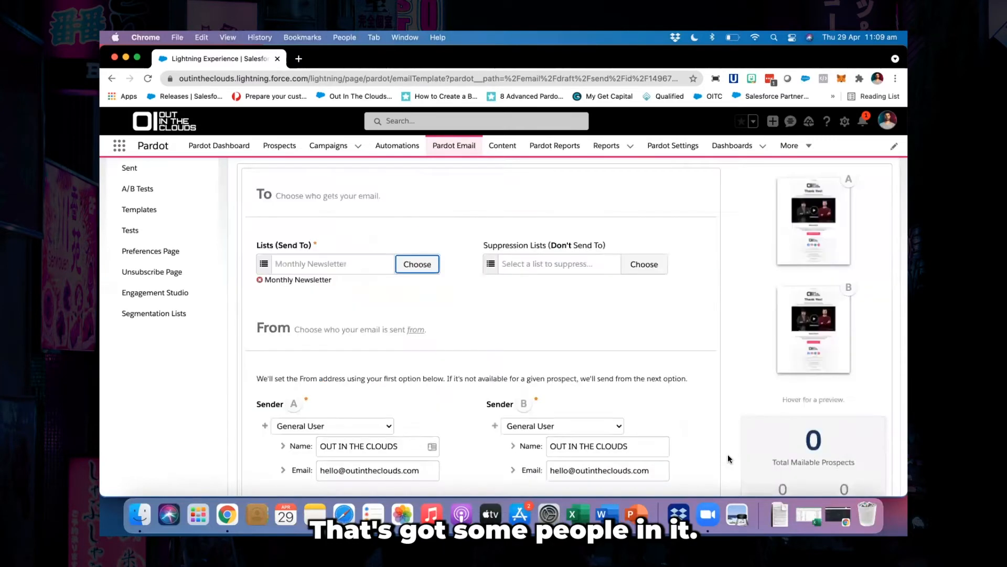
scroll("down", 3)
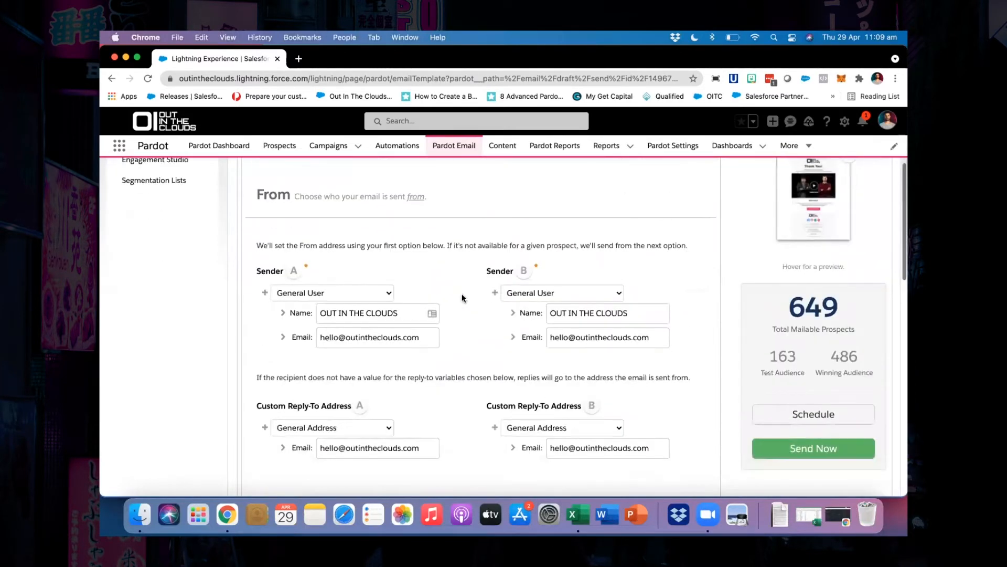
Change Sender B from General User to Specific User
scroll("down", 3)
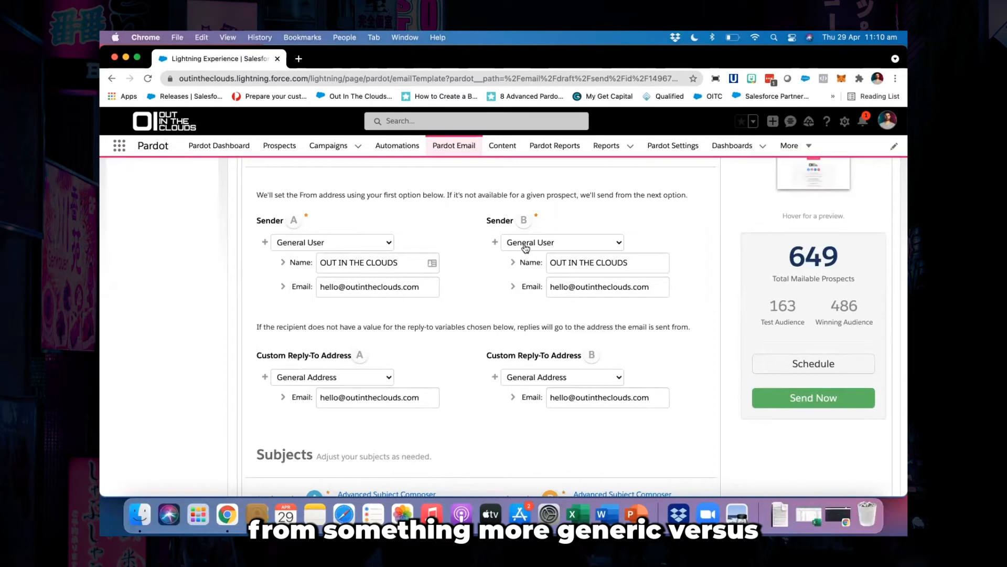
left_click(561, 244)
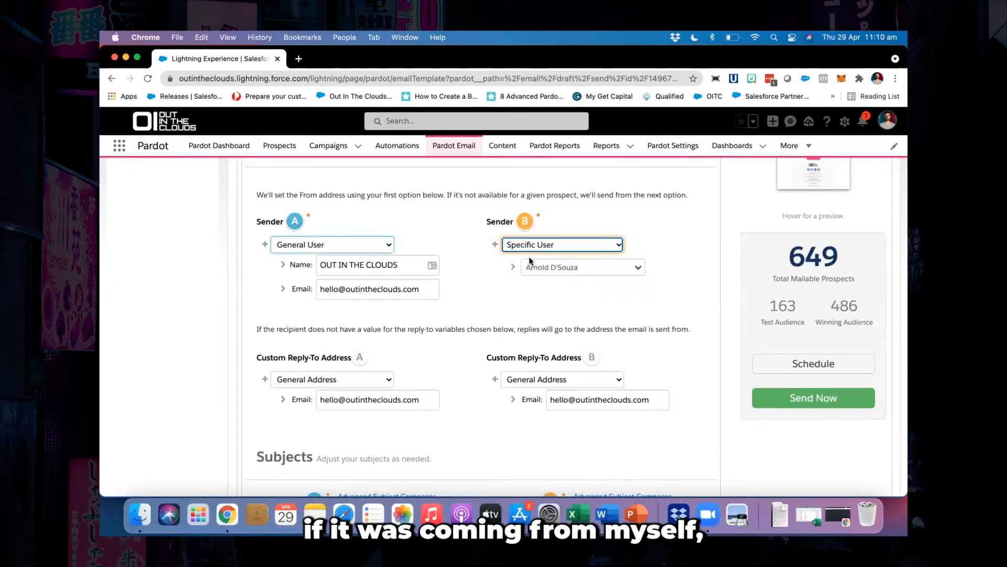
left_click(581, 267)
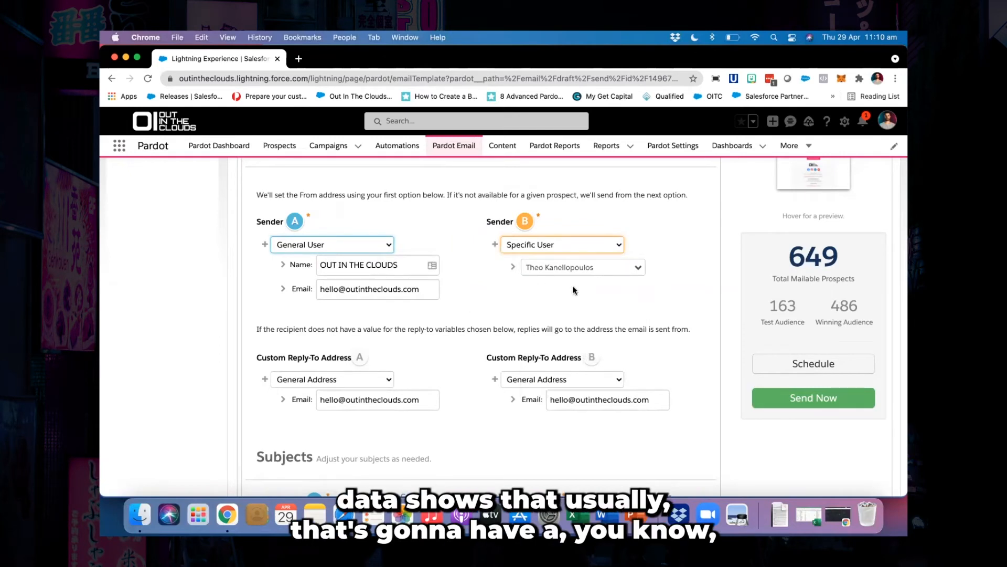
mouse_move(556, 268)
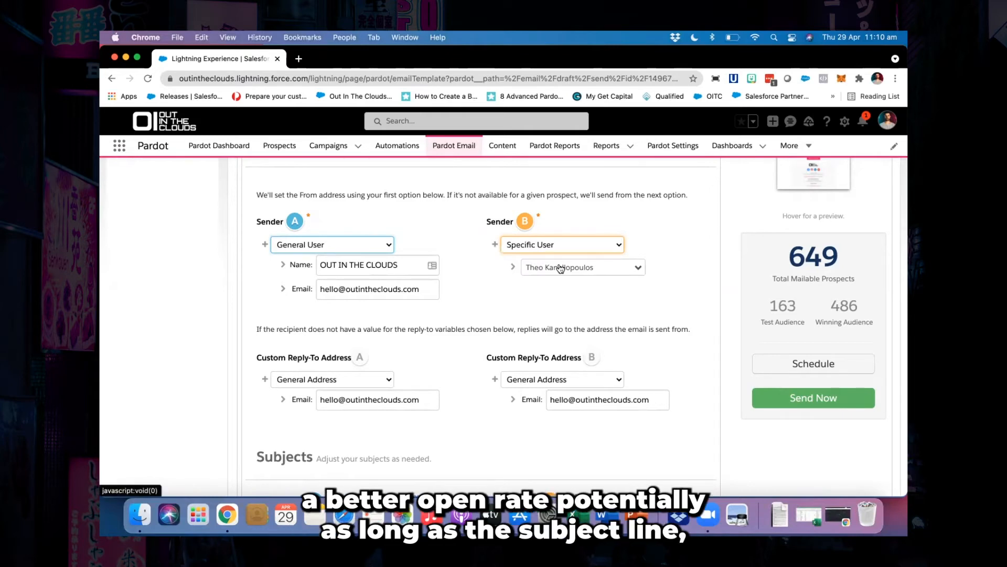
scroll("down", 3)
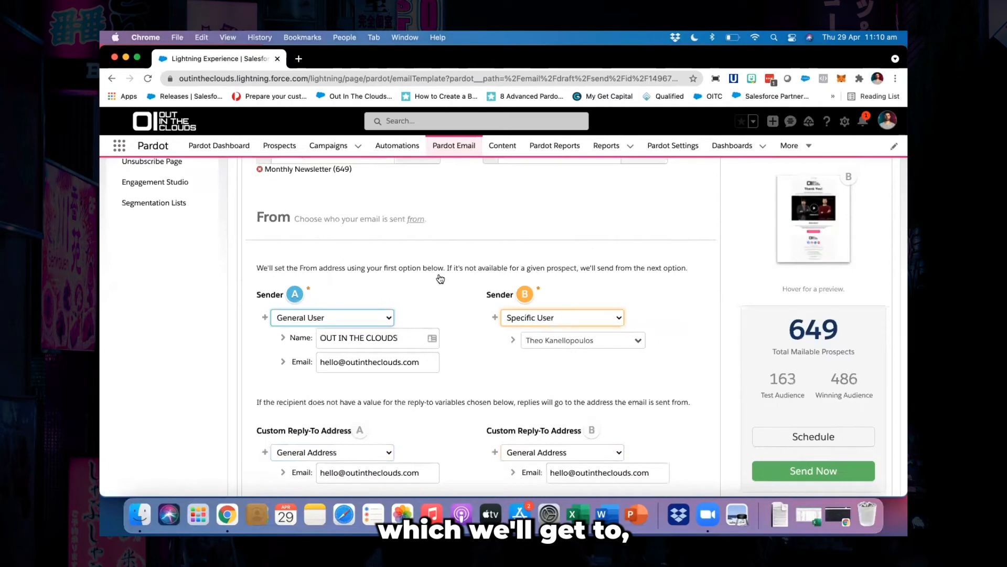
scroll("down", 3)
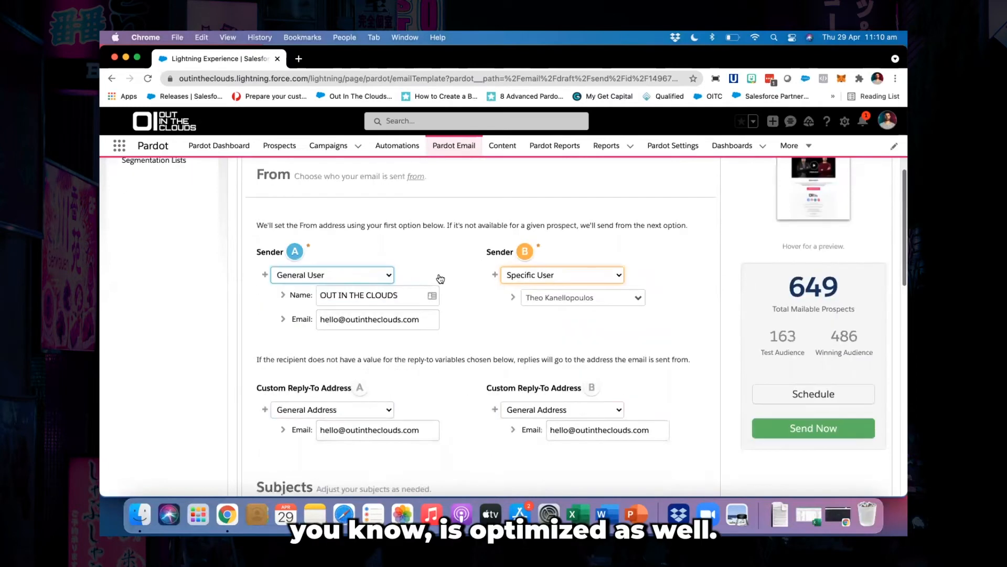
Enter 'Pardot Ninja B' in the Subject Line B field
scroll("down", 3)
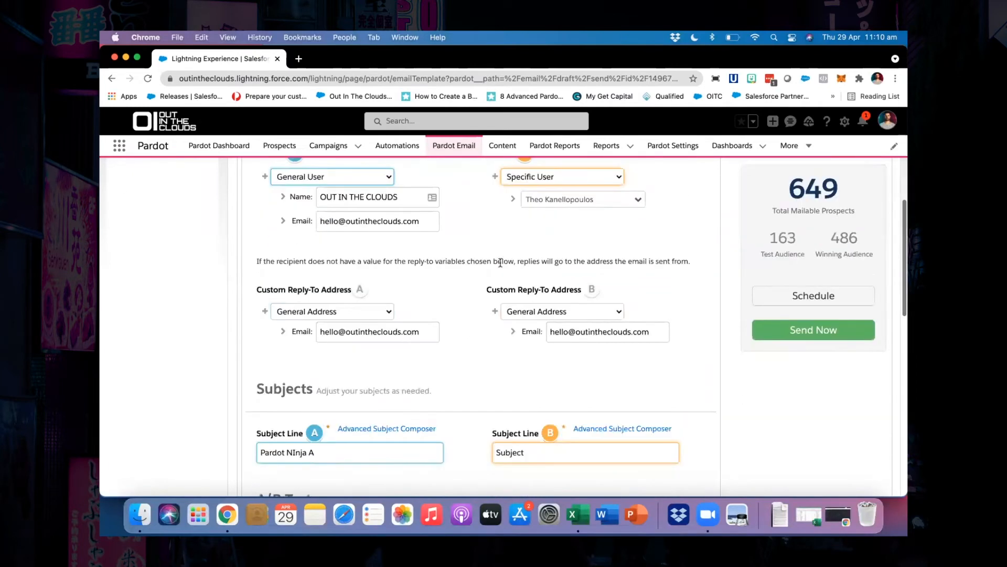
scroll("down", 3)
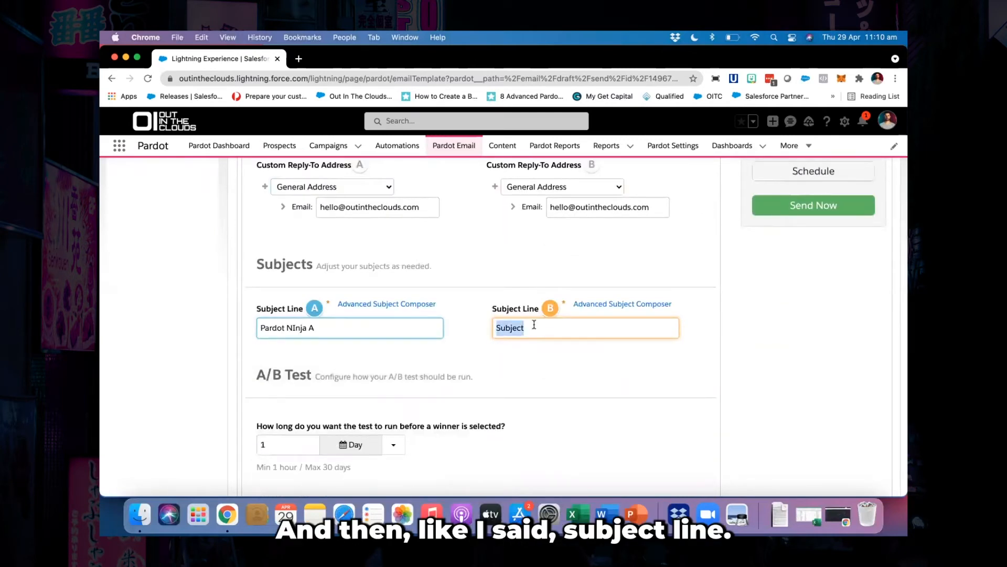
type("Pardot Ninja B")
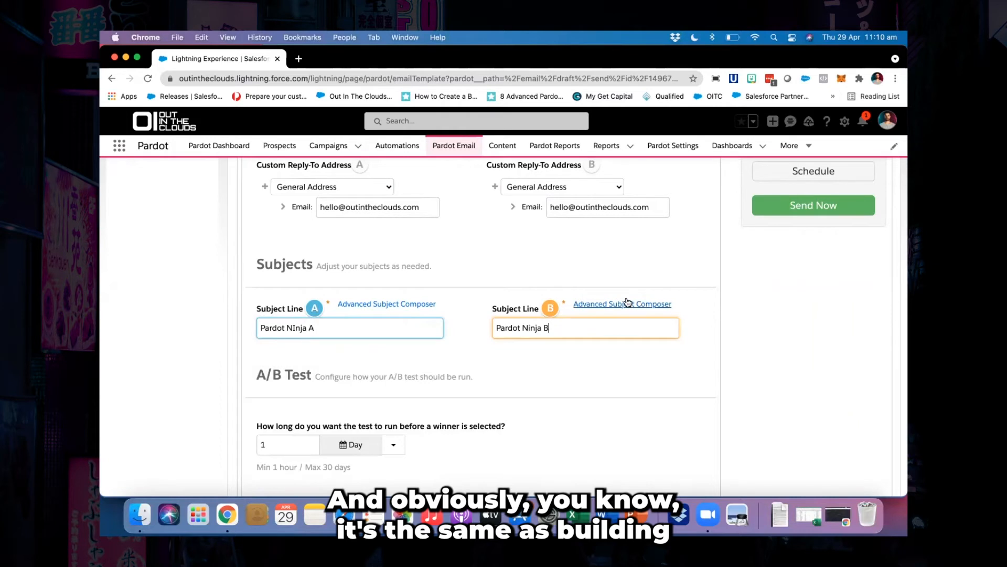
mouse_move(613, 311)
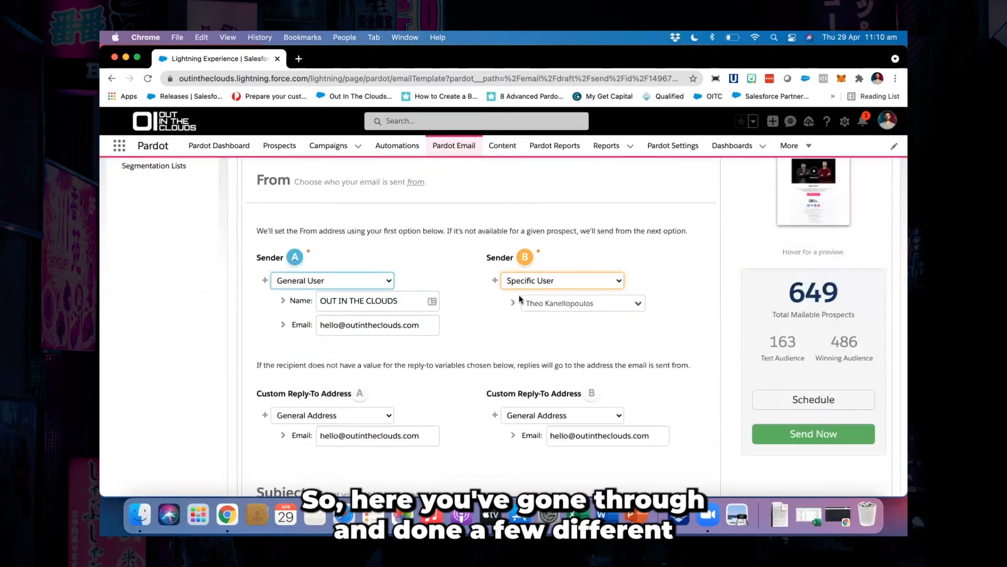
scroll("down", 3)
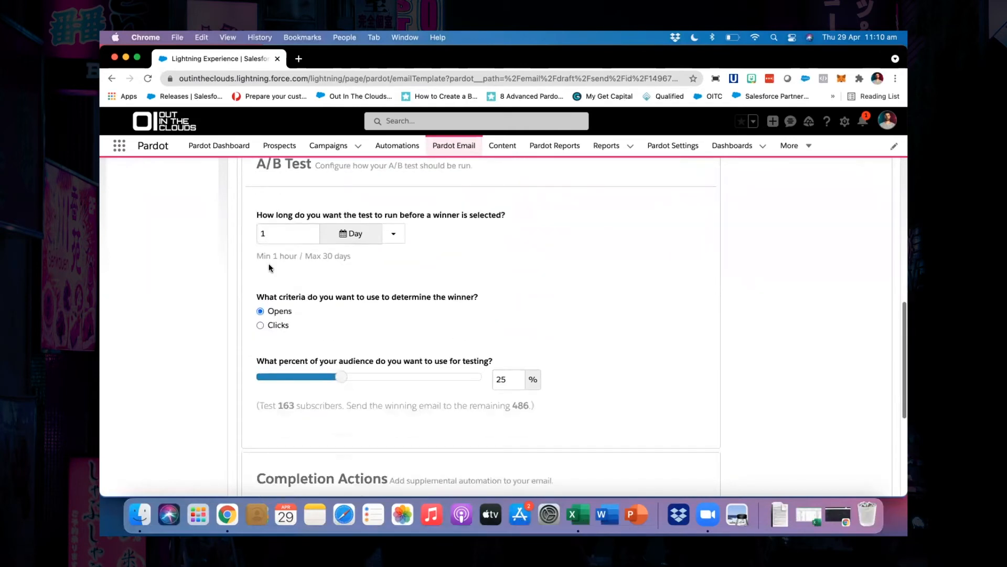
scroll("down", 3)
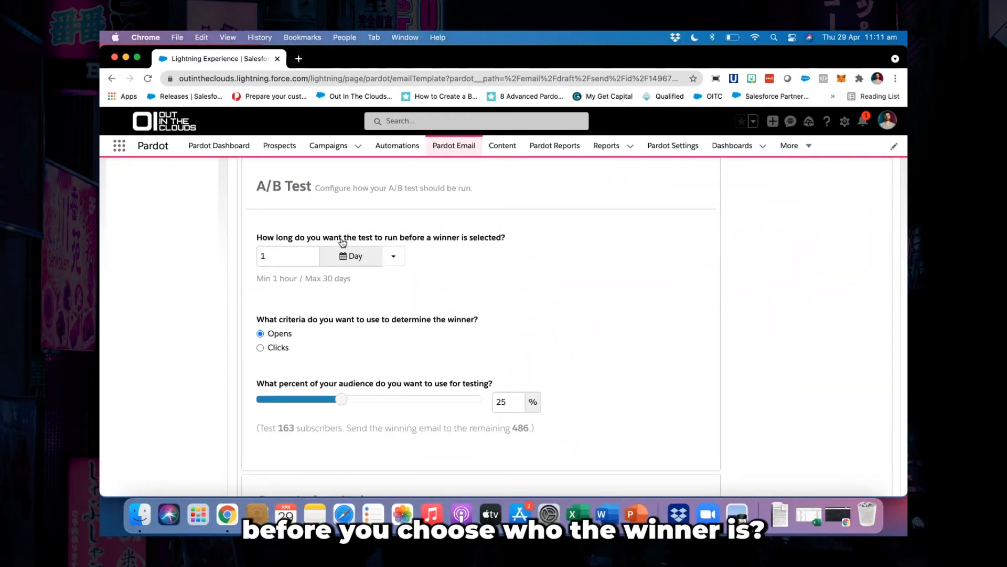
left_click(393, 256)
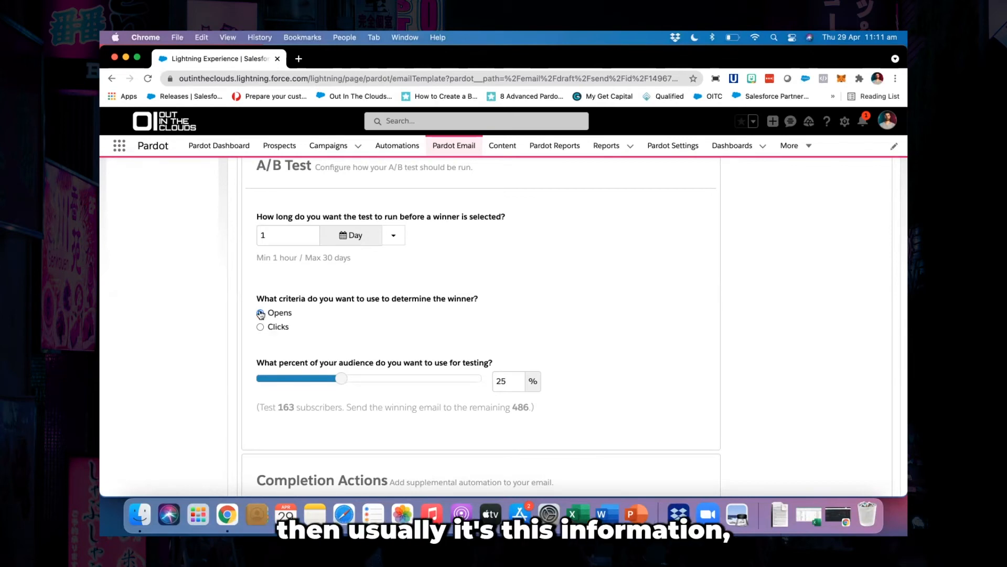
scroll("down", 3)
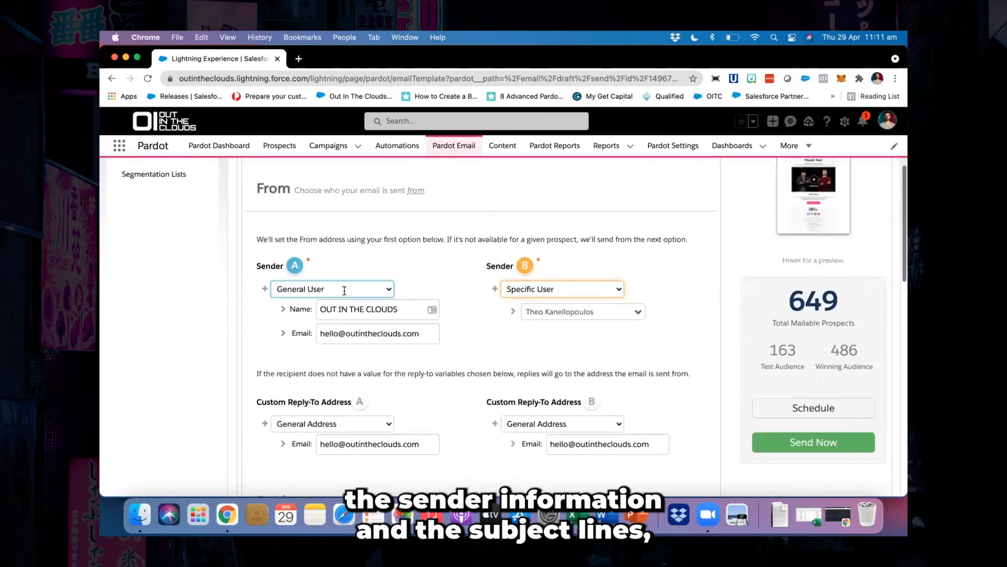
scroll("down", 3)
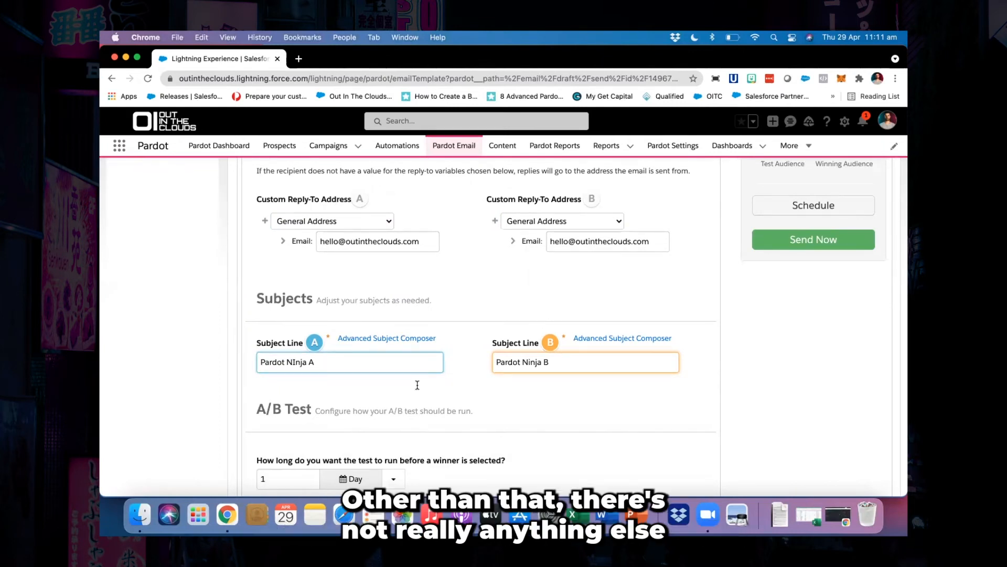
scroll("down", 3)
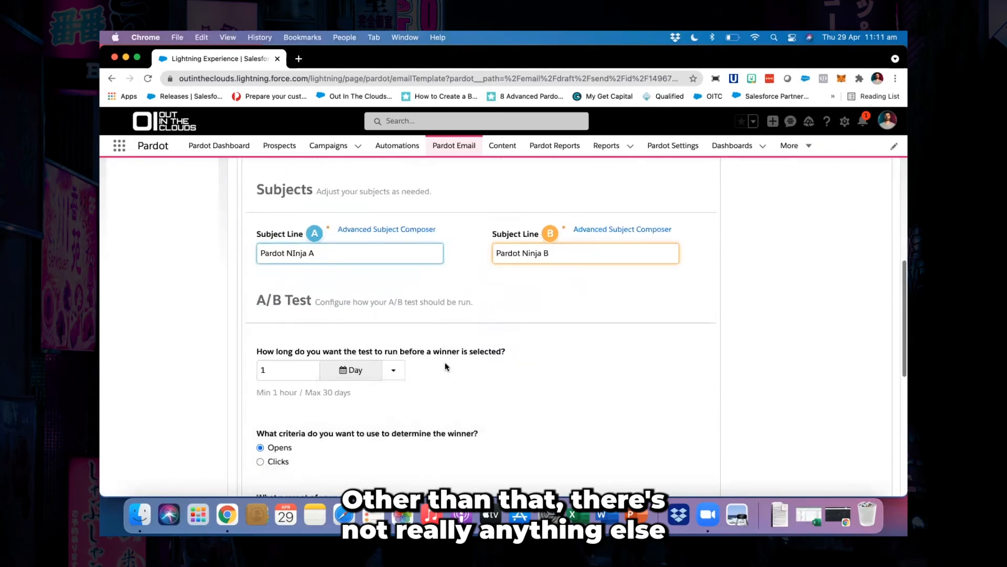
scroll("down", 3)
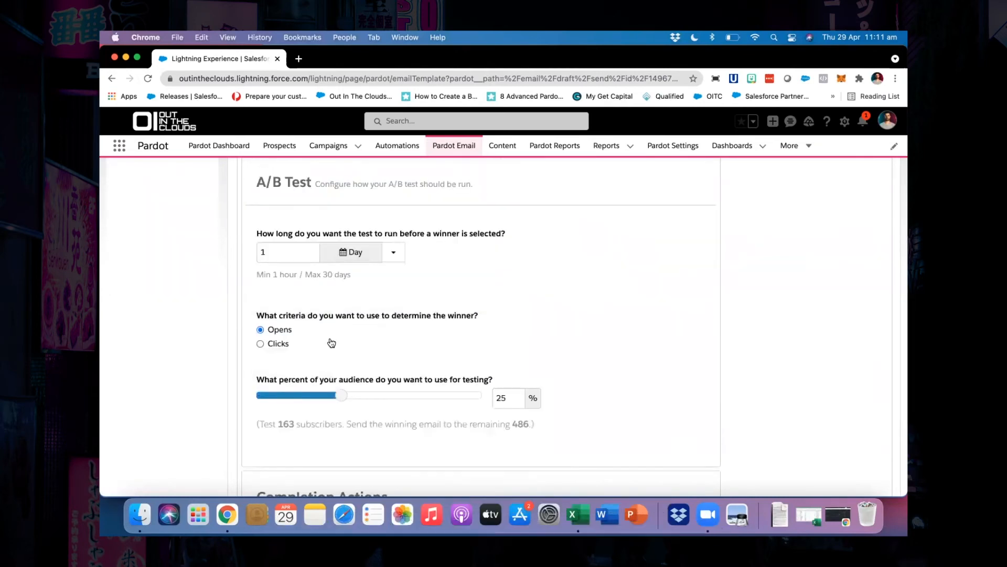
left_click(260, 343)
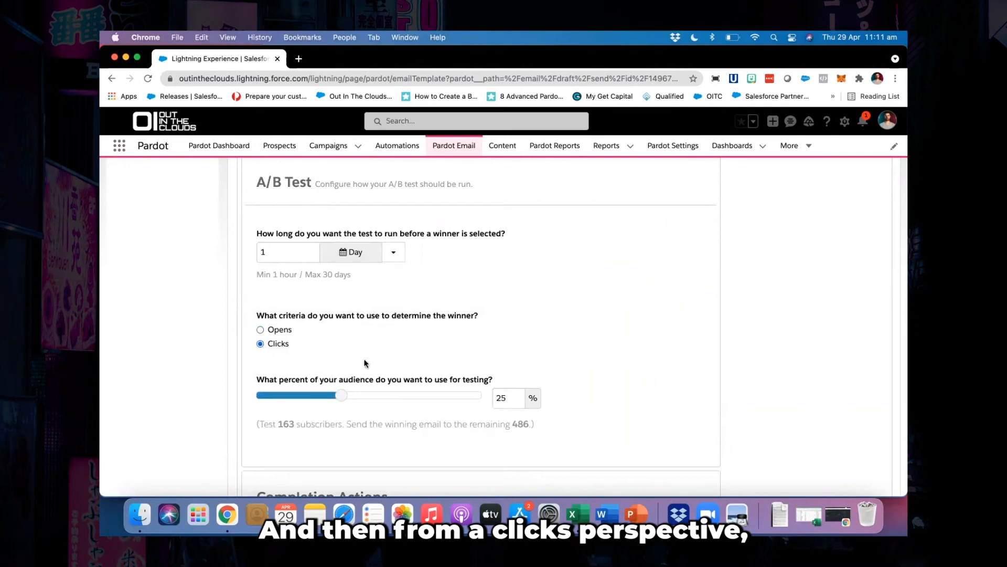
scroll("down", 3)
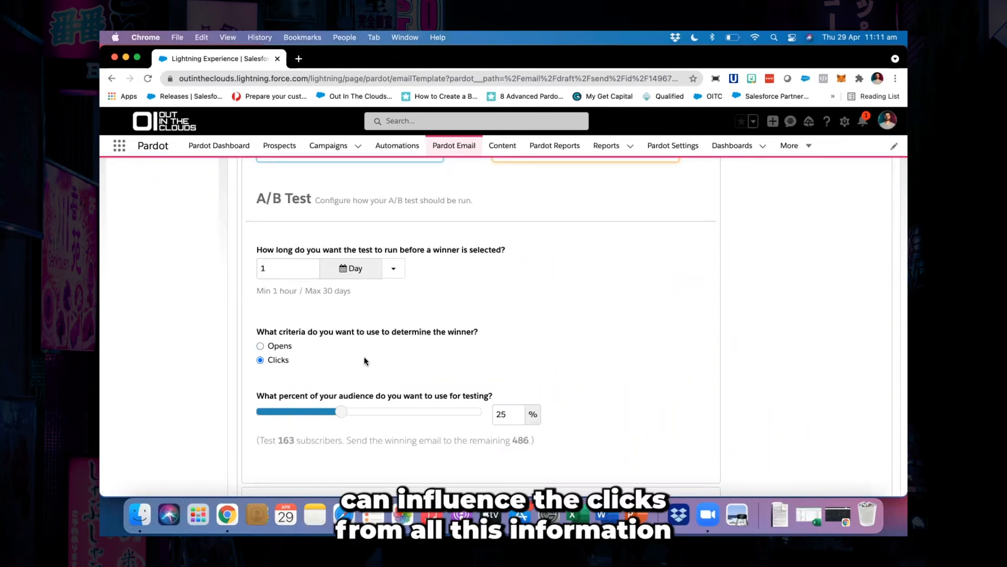
scroll("up", 3)
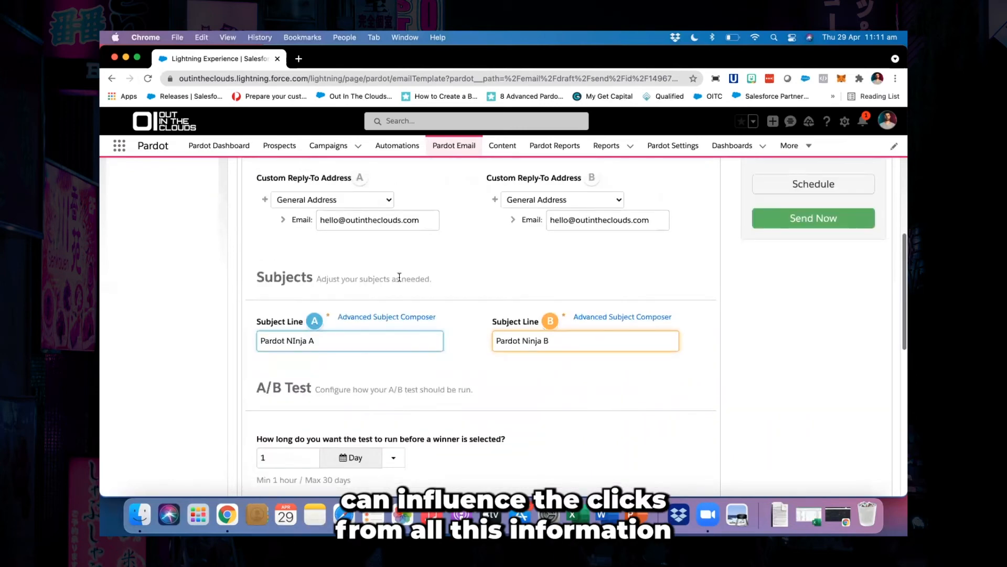
left_click(449, 191)
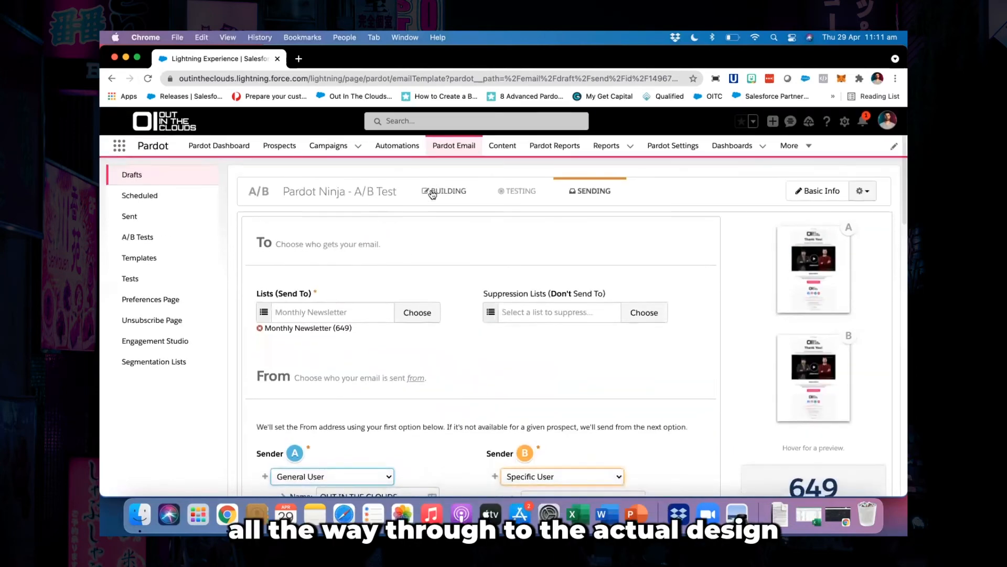
scroll("down", 3)
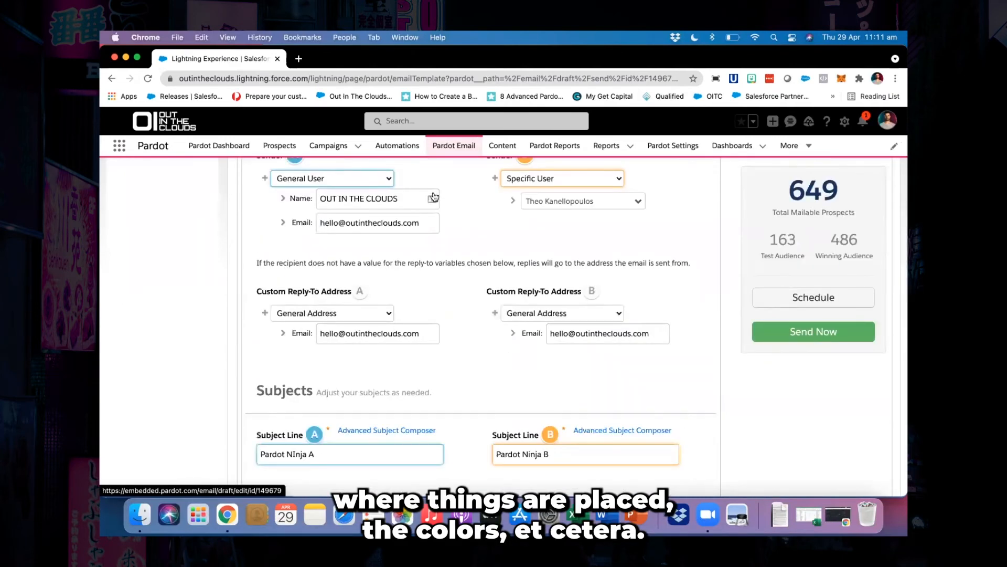
scroll("down", 3)
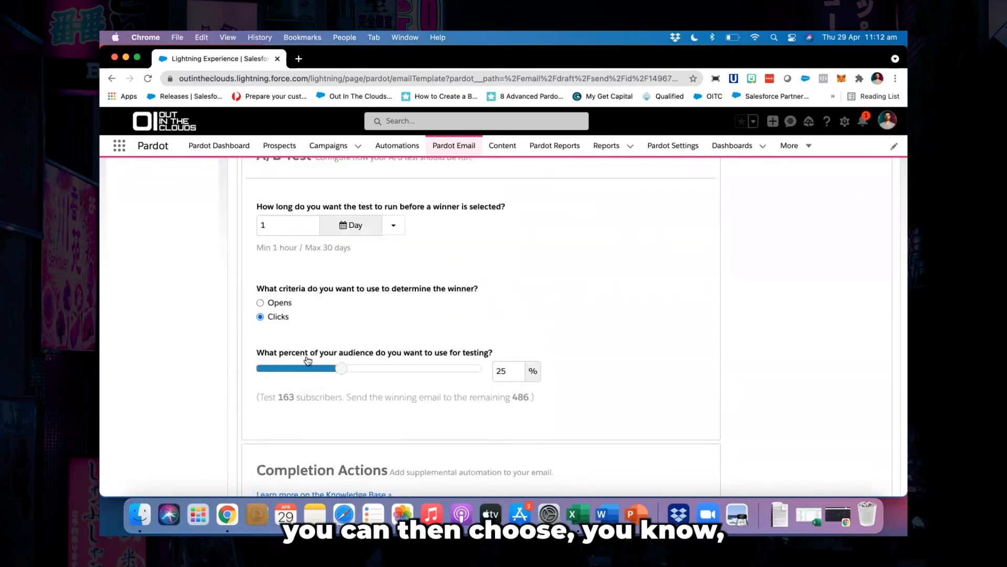
scroll("down", 3)
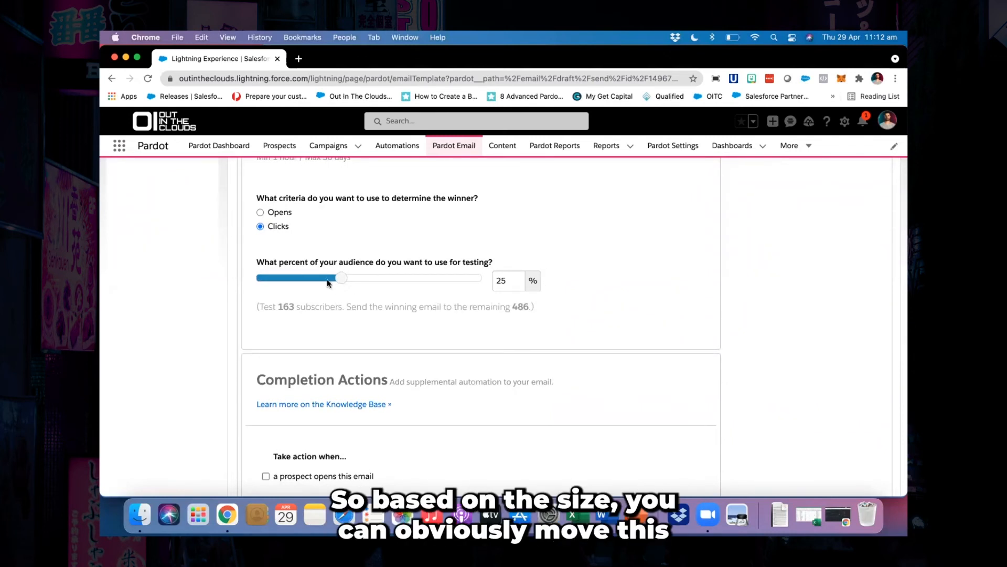
Set the test audience share to 20%: 130 test subscribers, 519 get the winner
left_click_drag(340, 277, 285, 278)
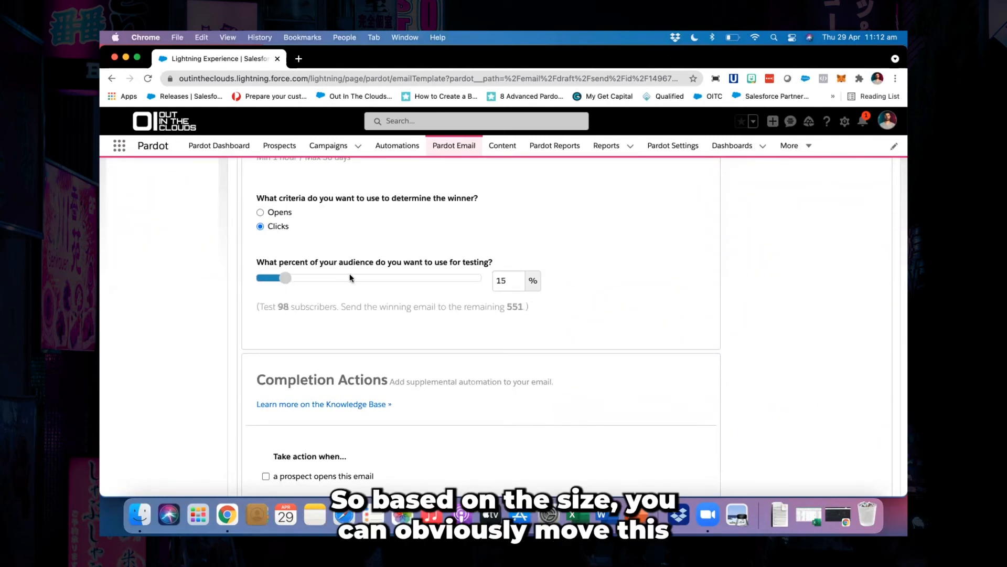
left_click_drag(286, 277, 320, 278)
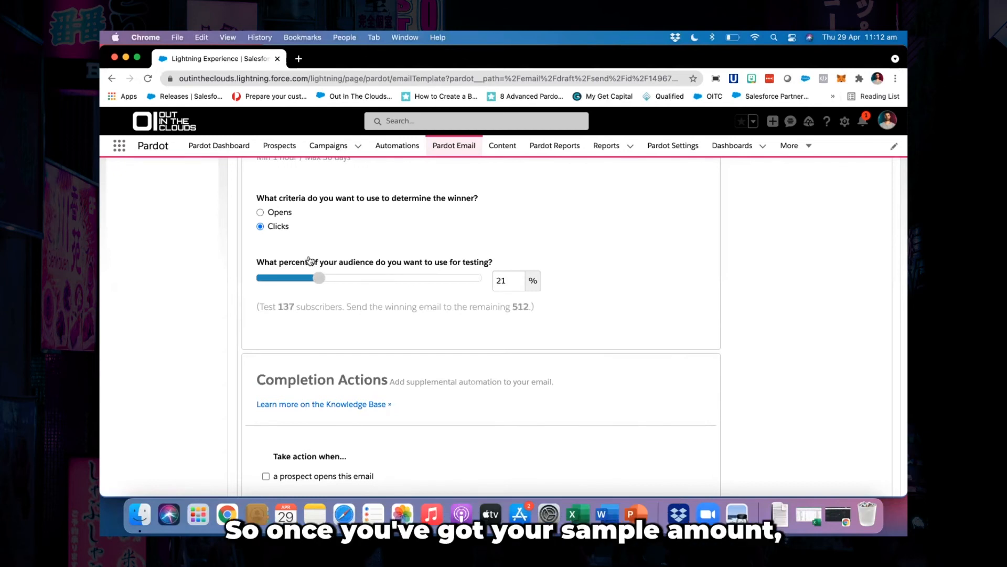
left_click_drag(320, 278, 293, 278)
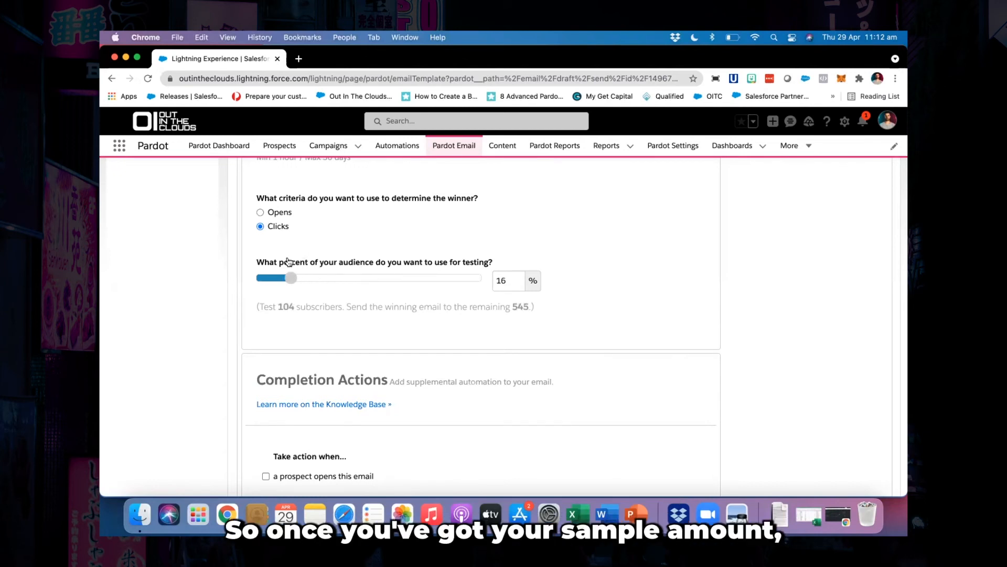
left_click_drag(293, 277, 275, 277)
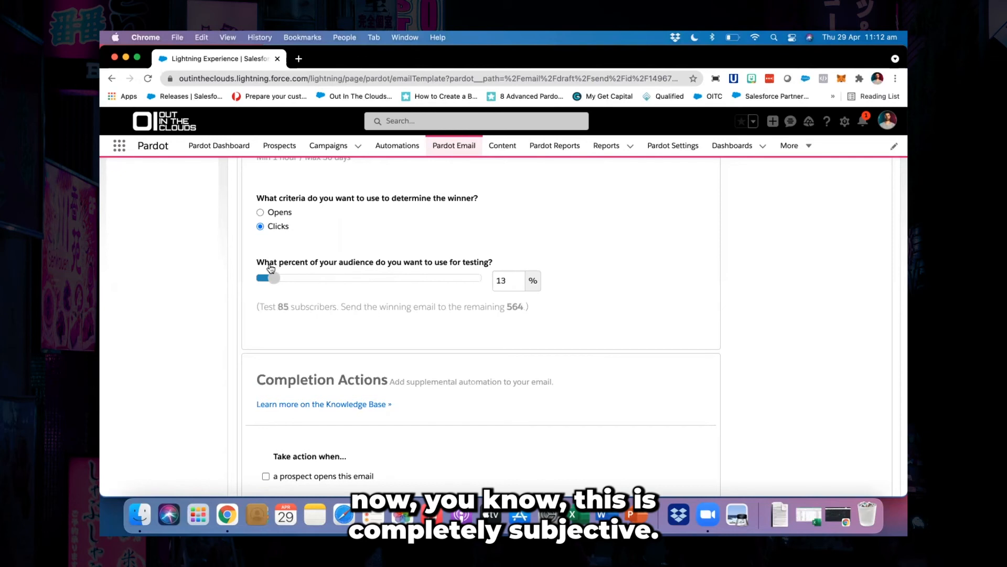
left_click_drag(269, 277, 280, 278)
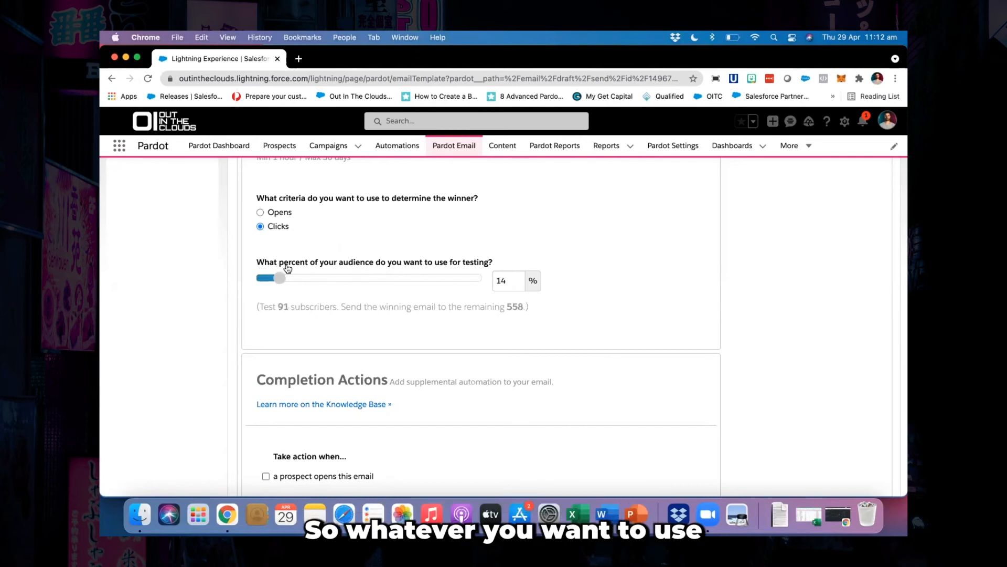
left_click_drag(279, 278, 308, 278)
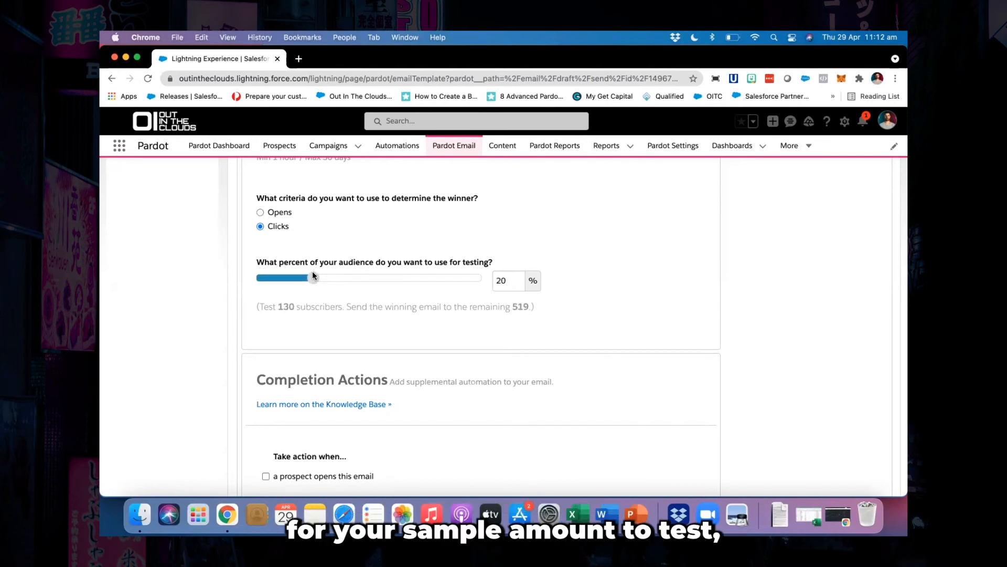
mouse_move(609, 251)
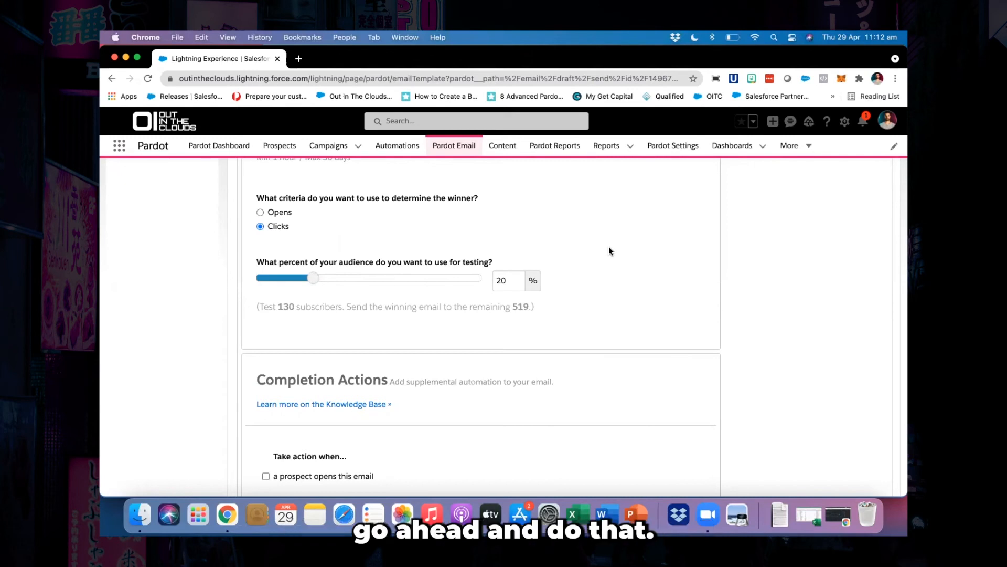
scroll("down", 3)
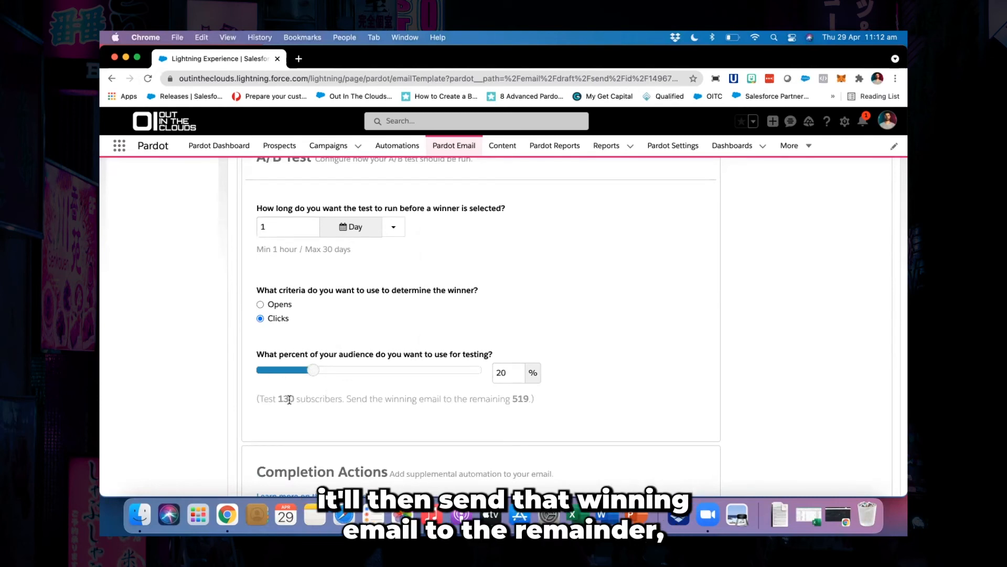
mouse_move(504, 391)
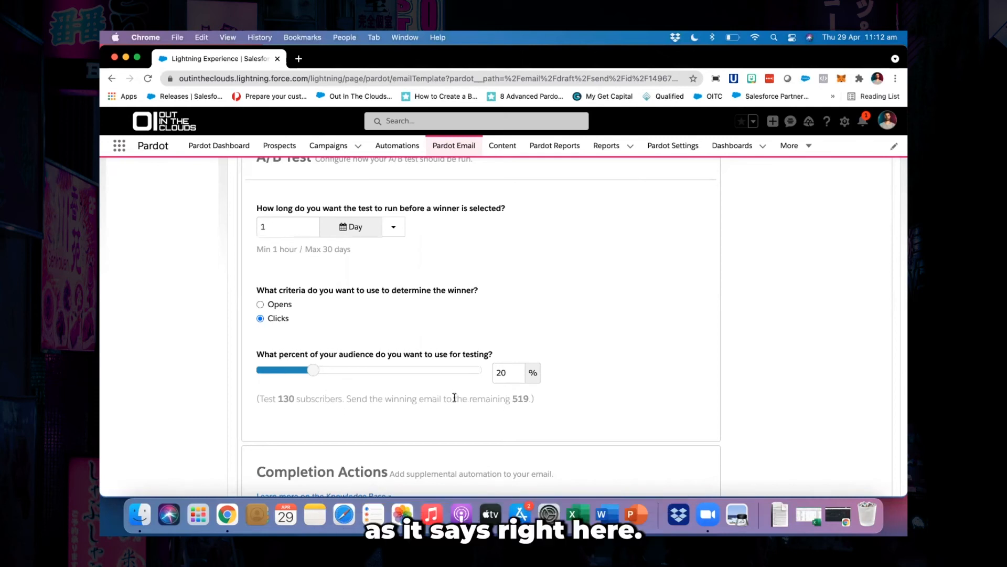
mouse_move(552, 399)
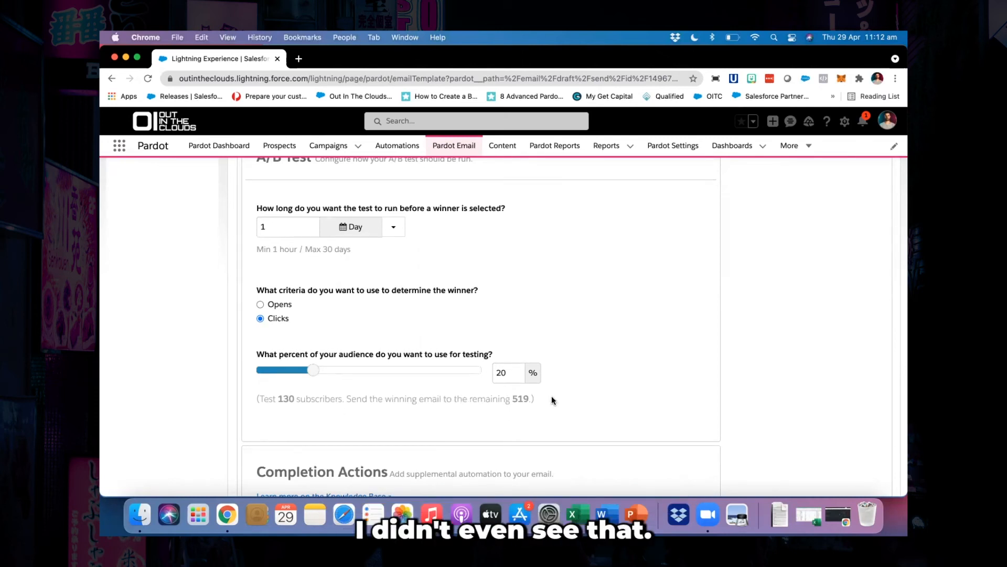
scroll("down", 3)
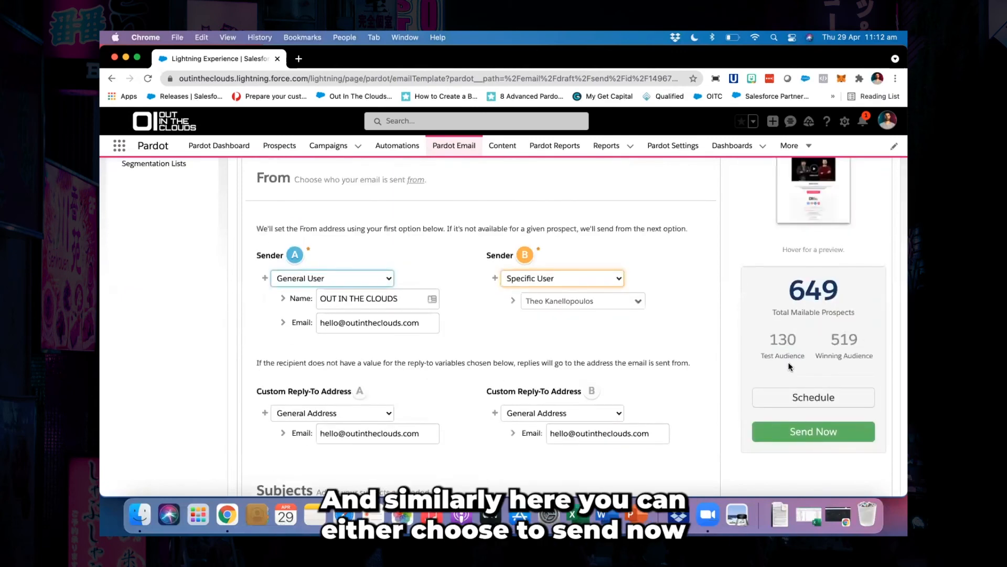
mouse_move(808, 364)
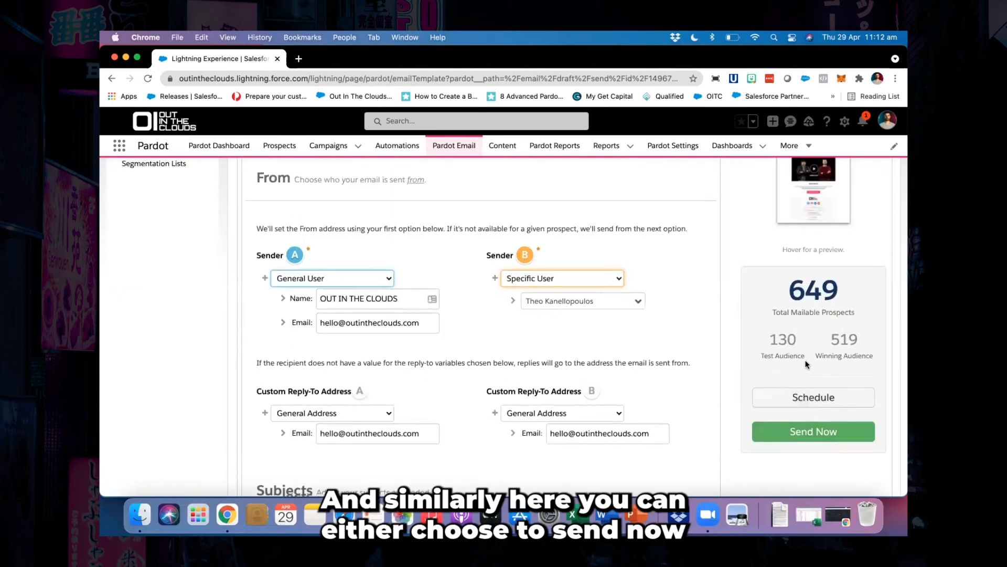
scroll("down", 3)
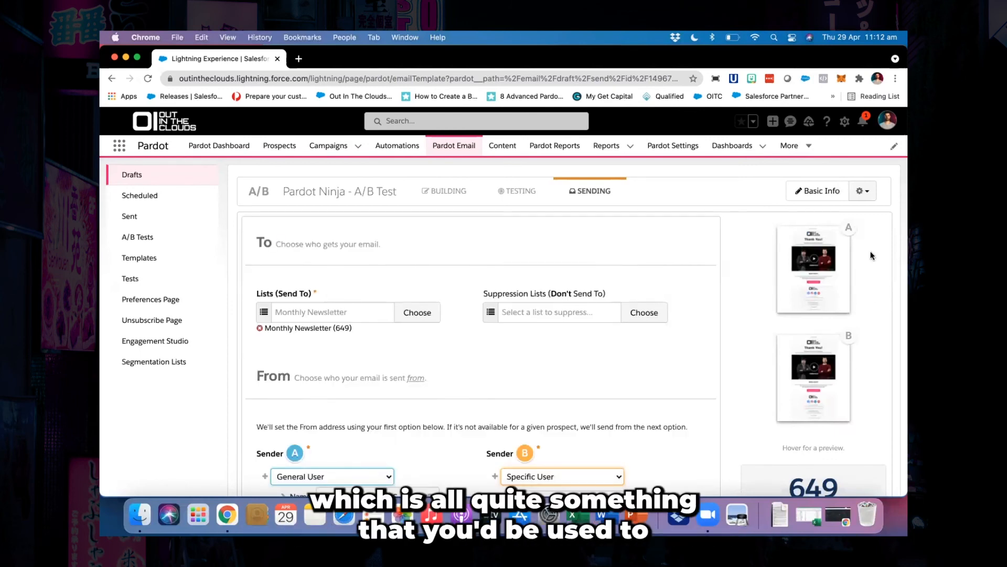
mouse_move(901, 293)
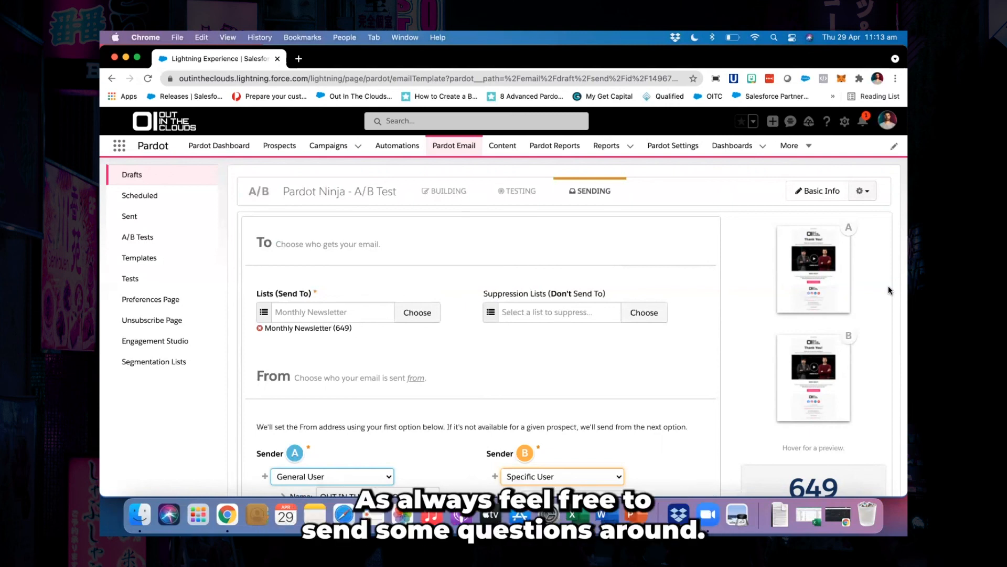
mouse_move(749, 408)
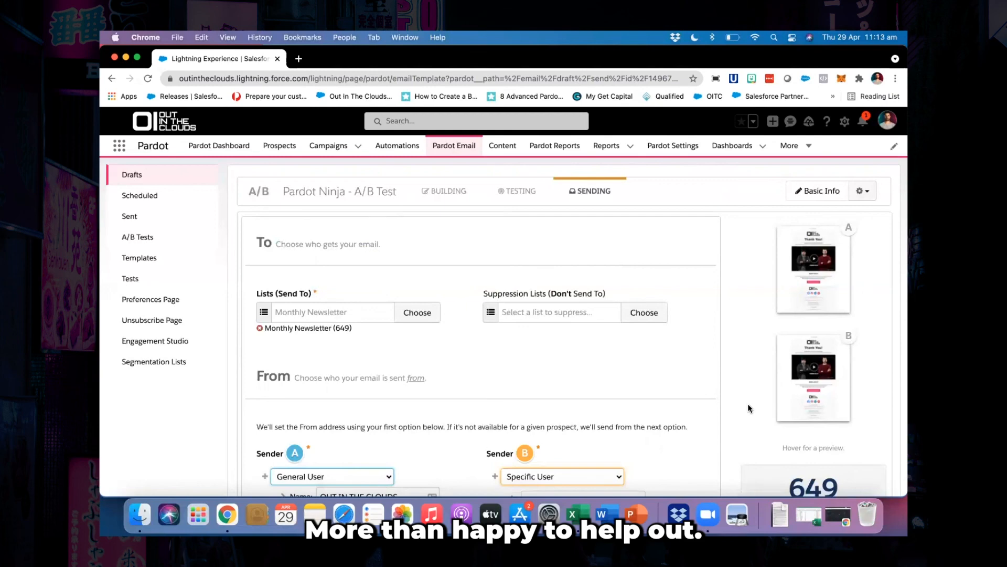